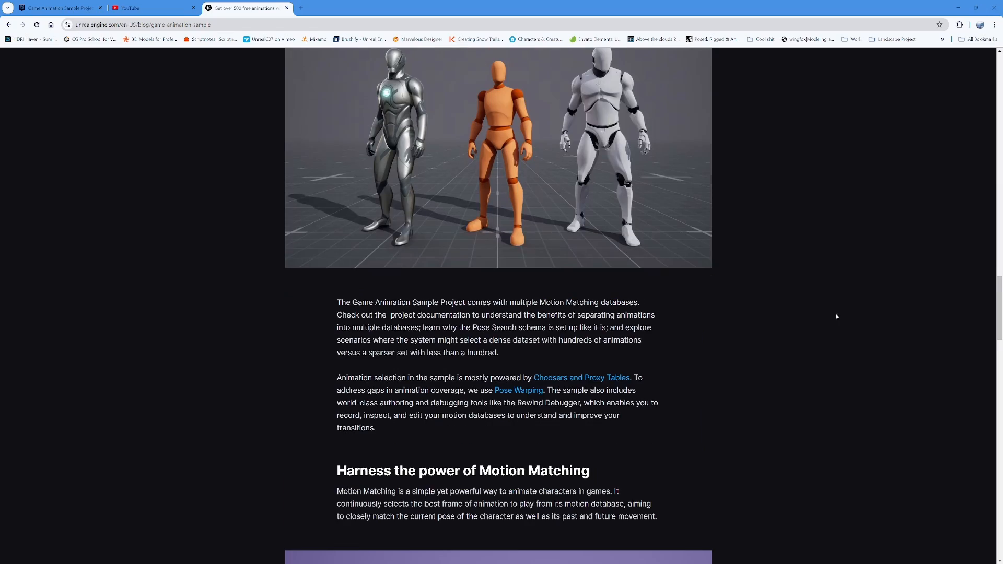
- Scroll back up to the Game Animation Sample Project blog post title
scroll(up, 3)
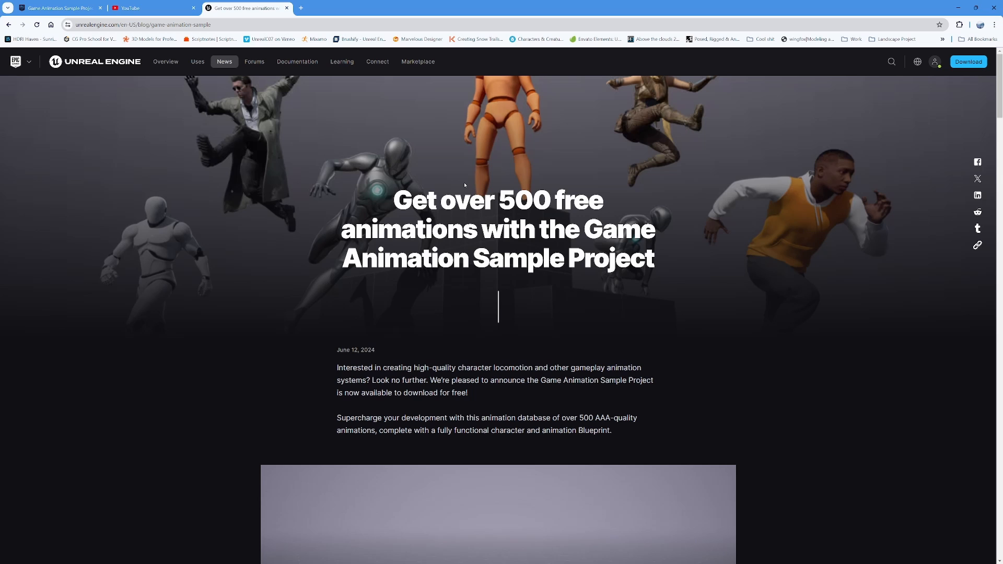
mouse_move(690, 105)
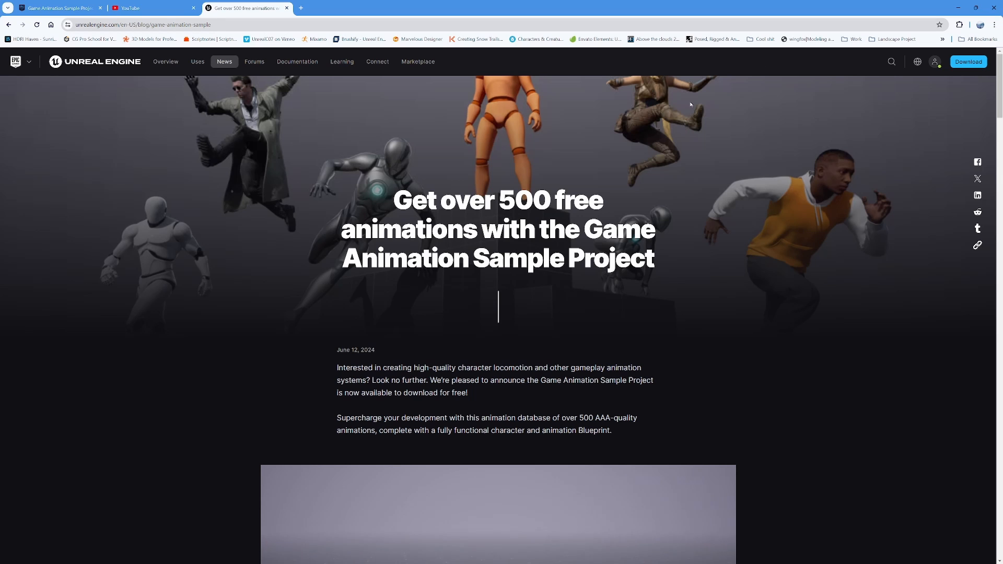
mouse_move(935, 2)
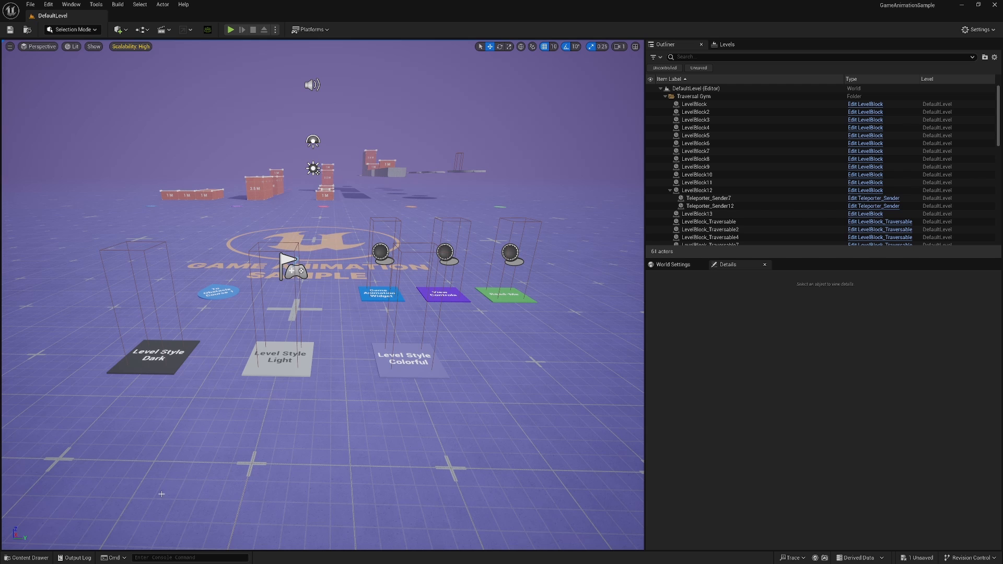
- Open the Ril CC4 folder and inspect its mesh, skeleton, IK rig and retargeter
click(25, 557)
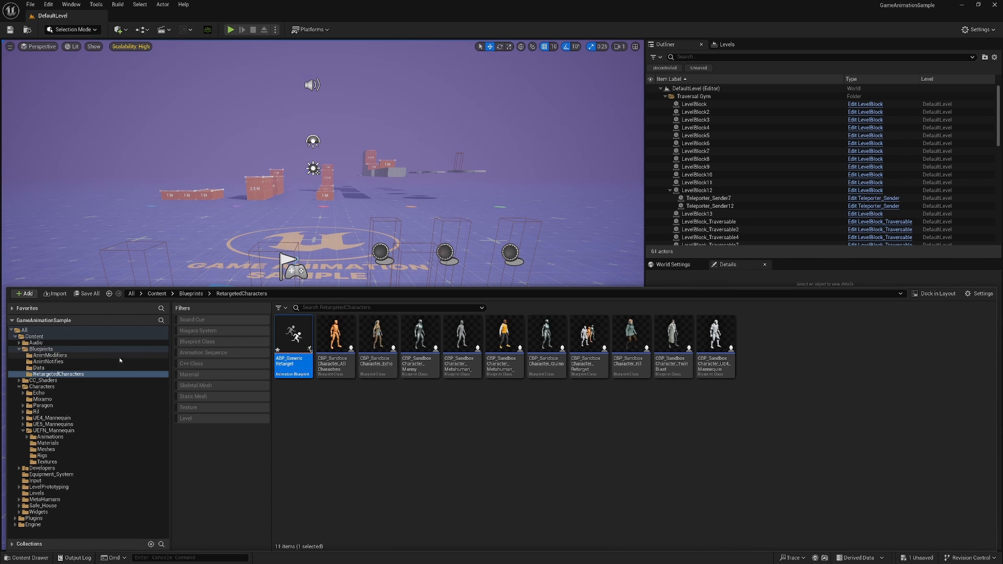
click(41, 387)
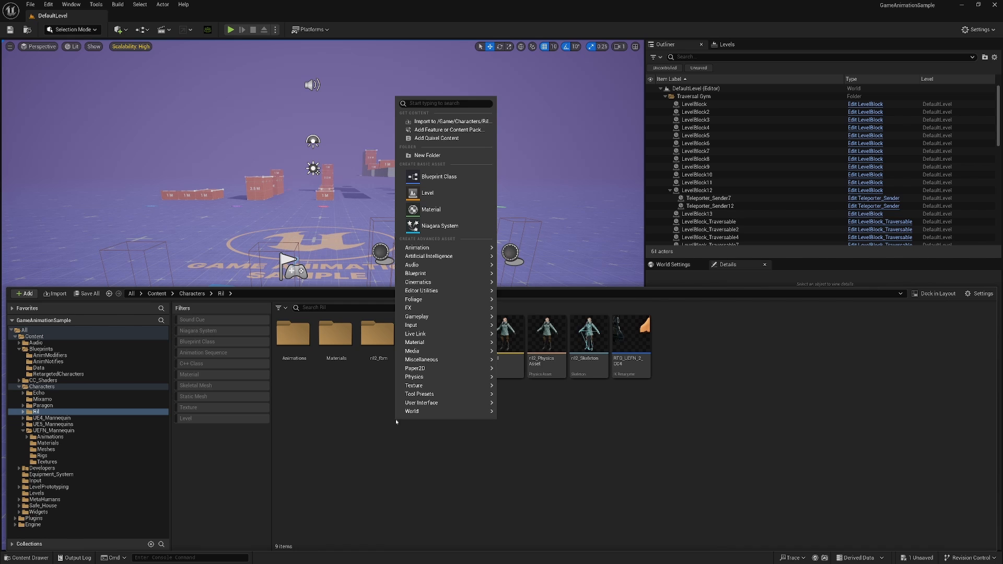
mouse_move(451, 122)
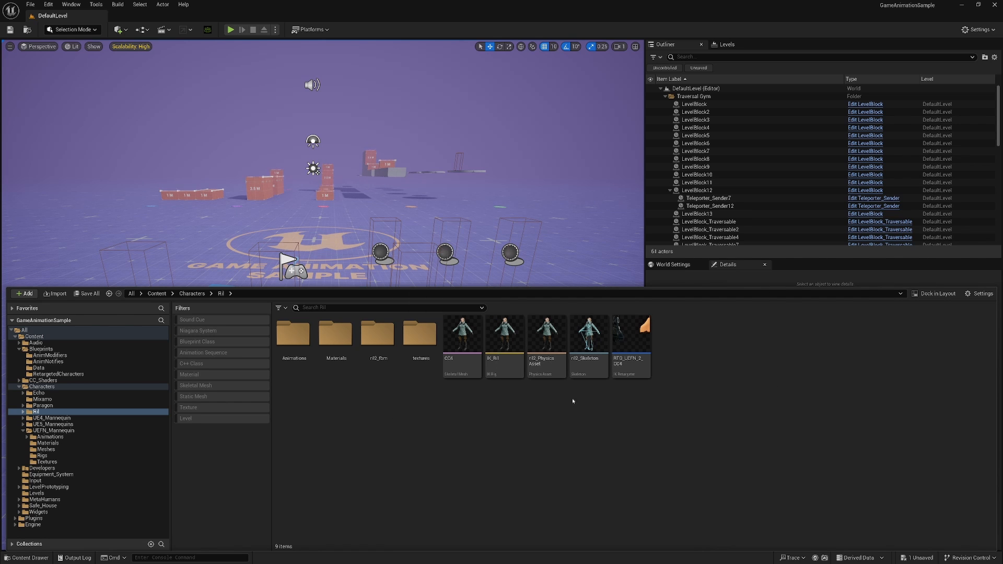
mouse_move(462, 333)
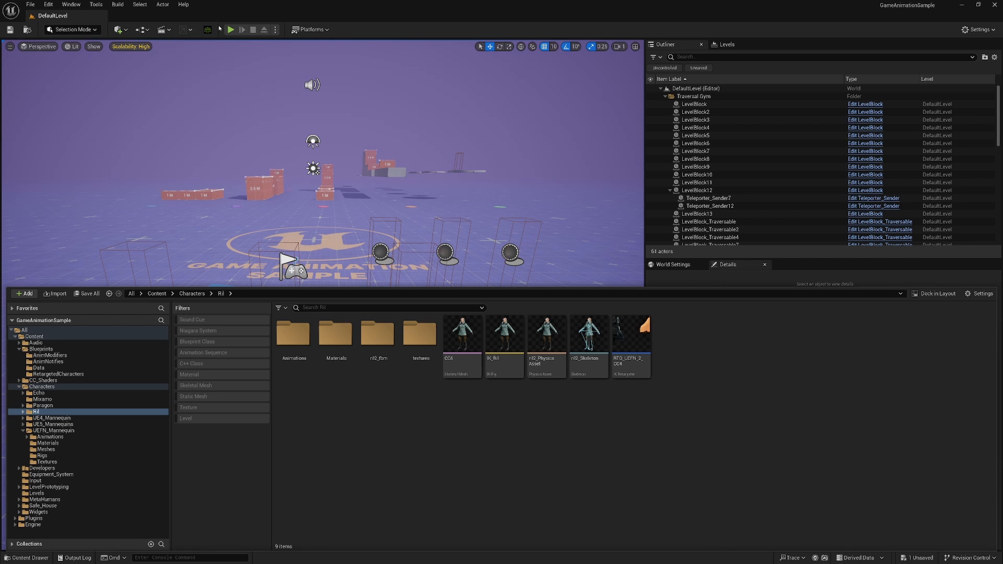
mouse_move(207, 29)
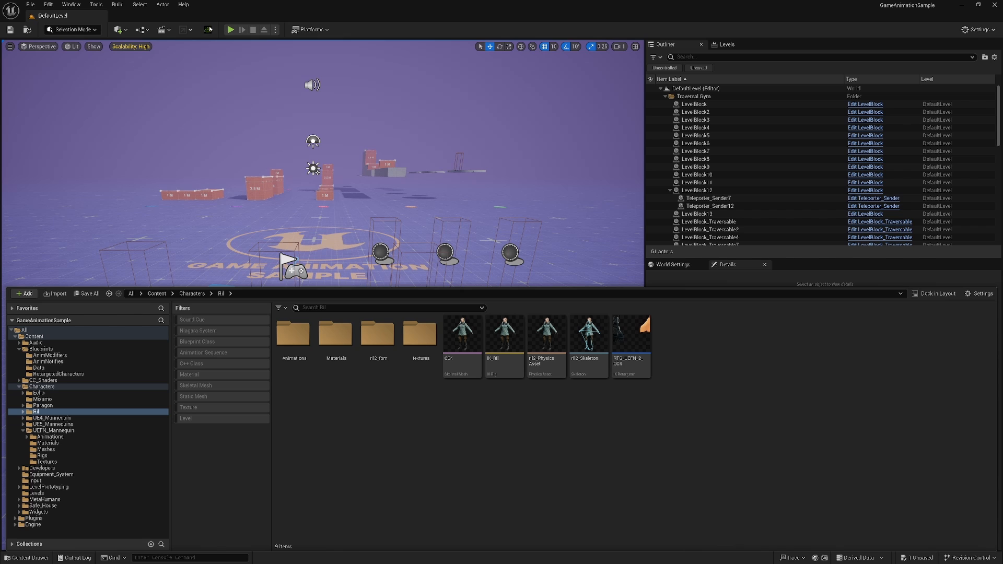
mouse_move(780, 387)
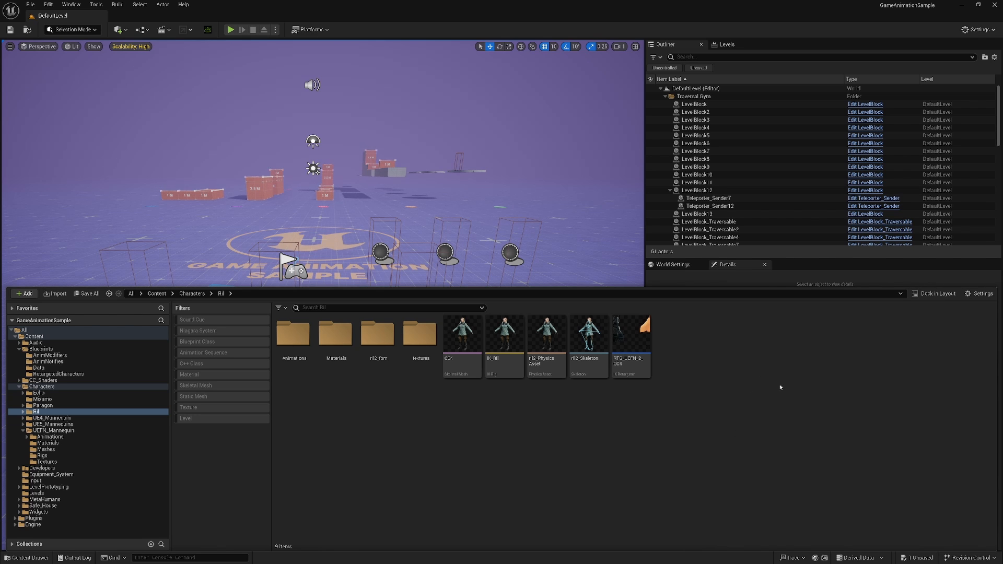
mouse_move(462, 333)
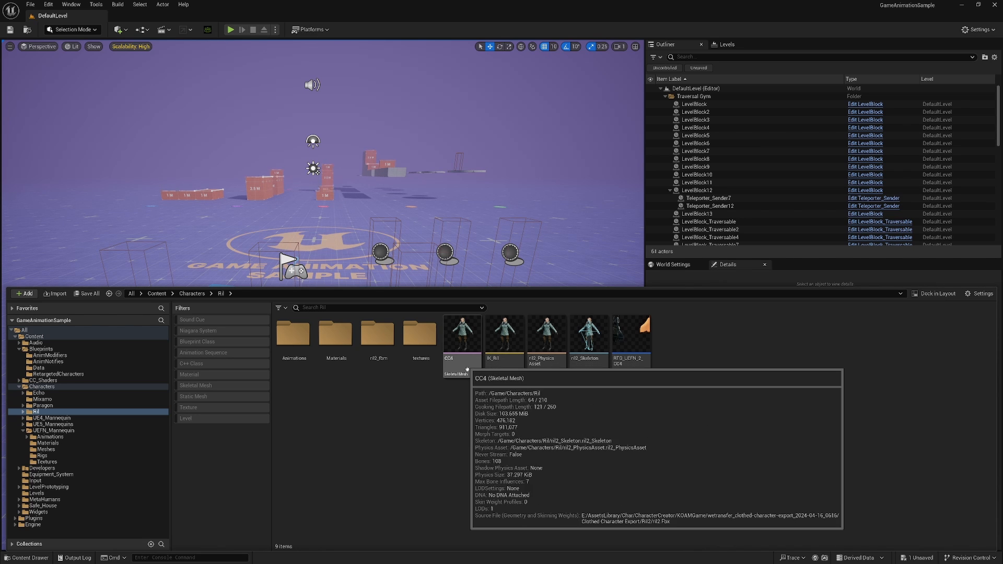
click(461, 332)
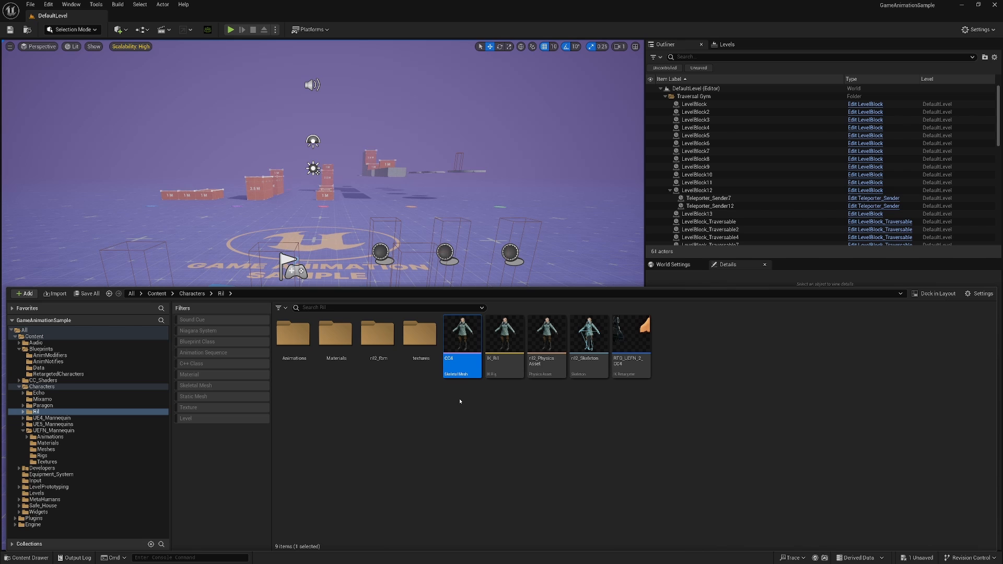
click(587, 333)
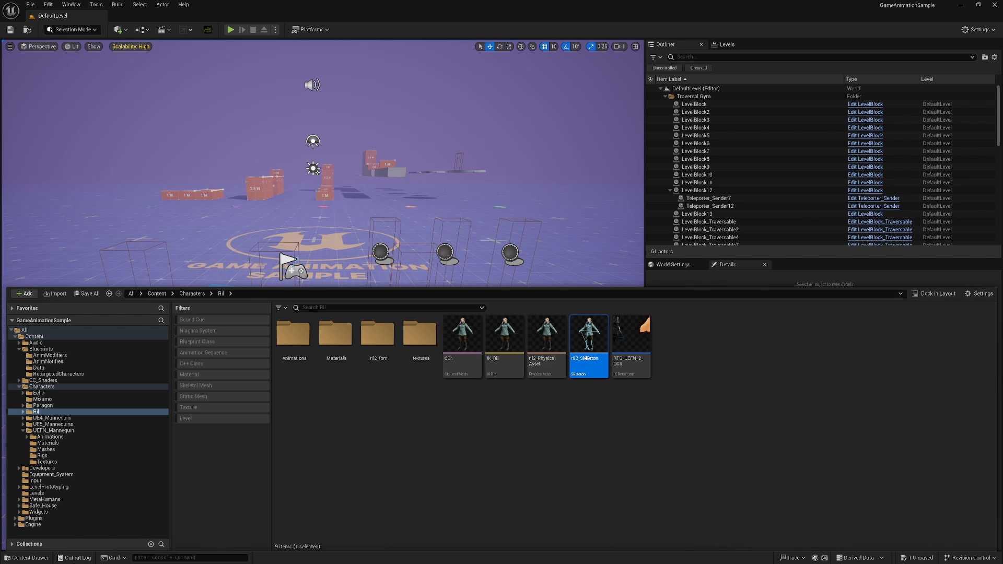
click(462, 334)
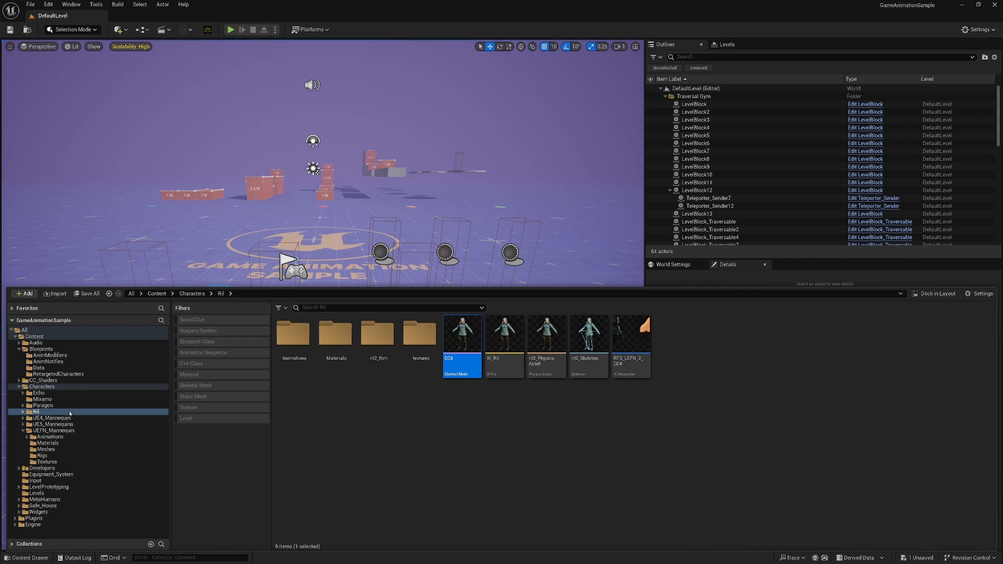
click(504, 332)
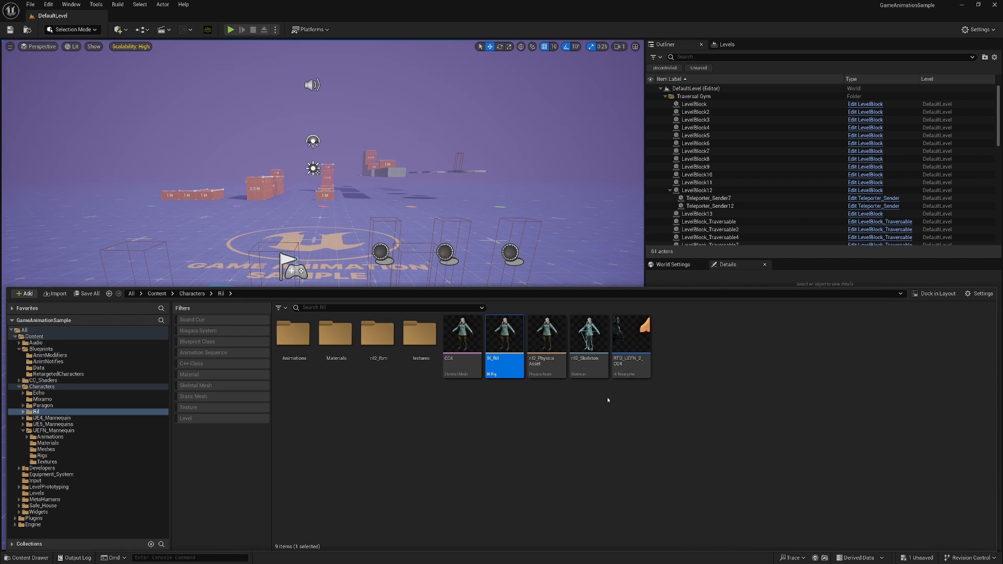
click(630, 333)
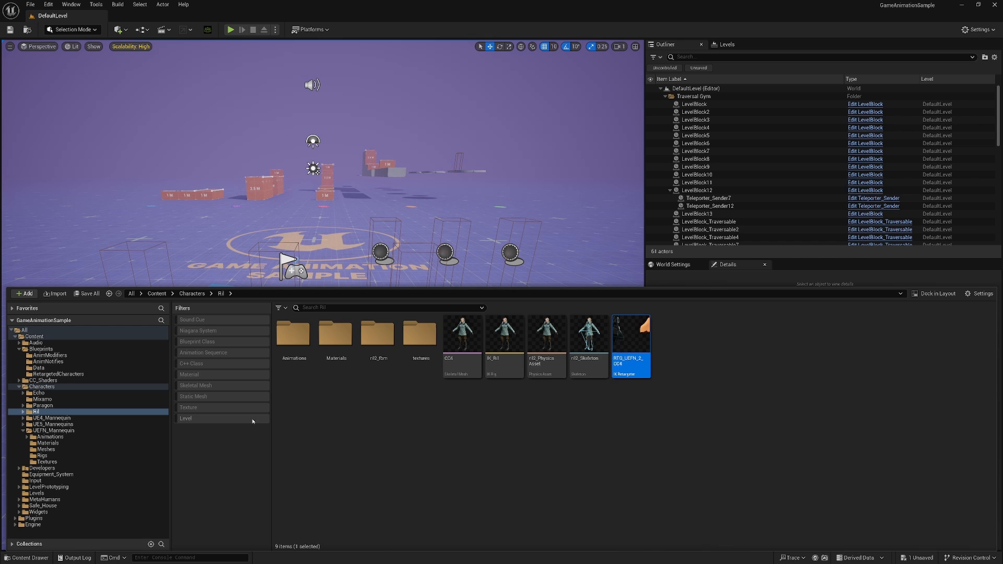
mouse_move(65, 415)
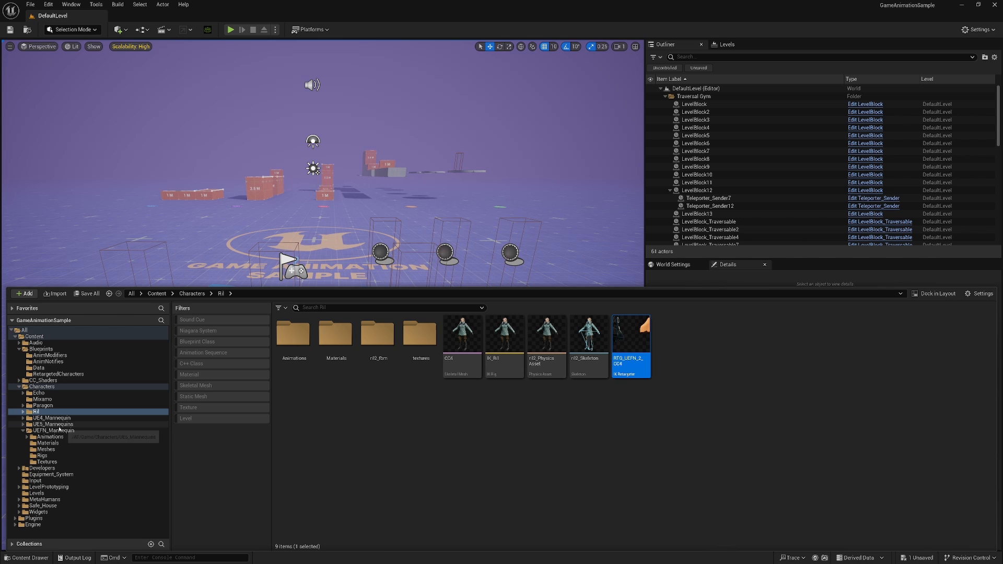
- Open UEFN_Mannequin Animations and right-click an aim-offset sequence
click(54, 429)
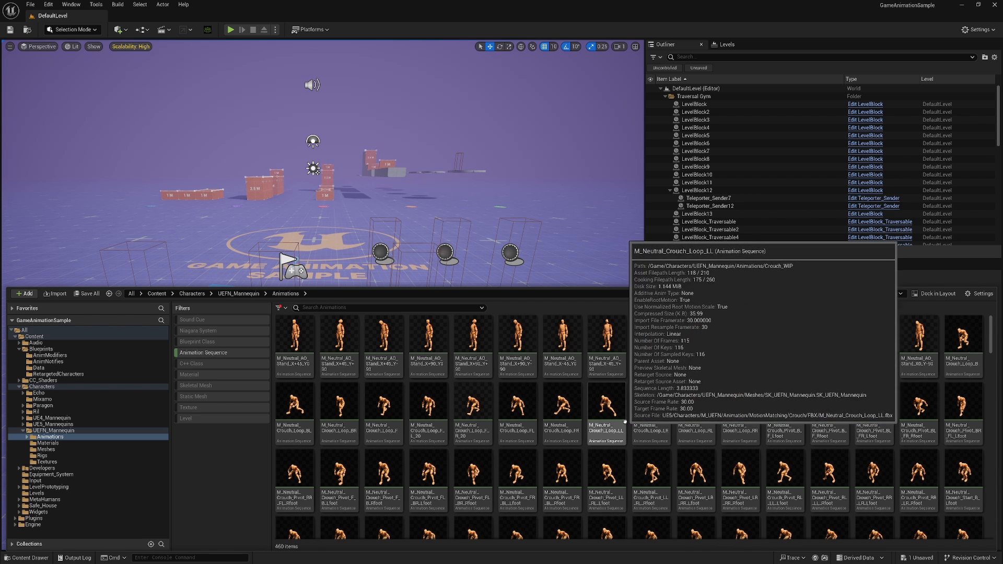
right_click(461, 335)
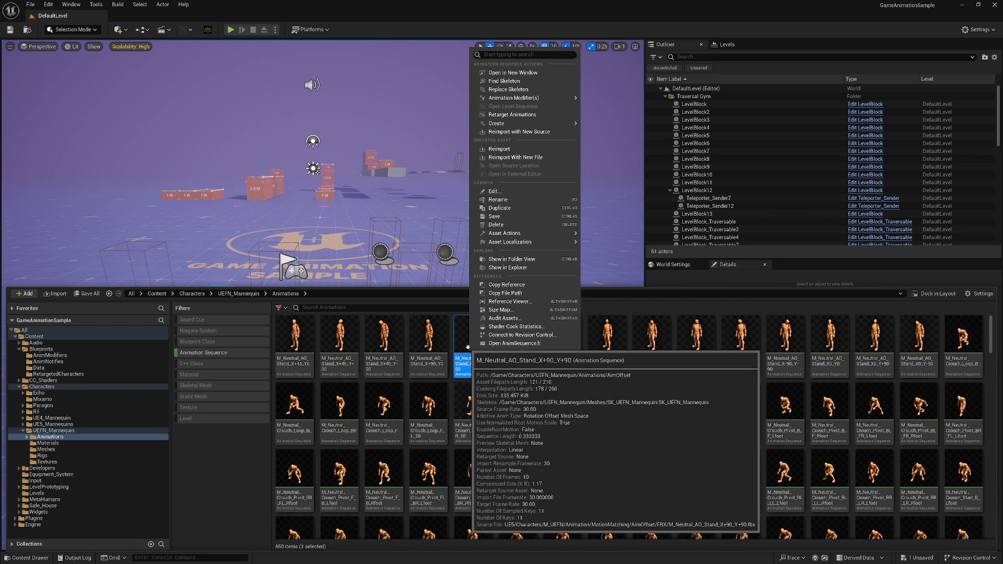
mouse_move(512, 115)
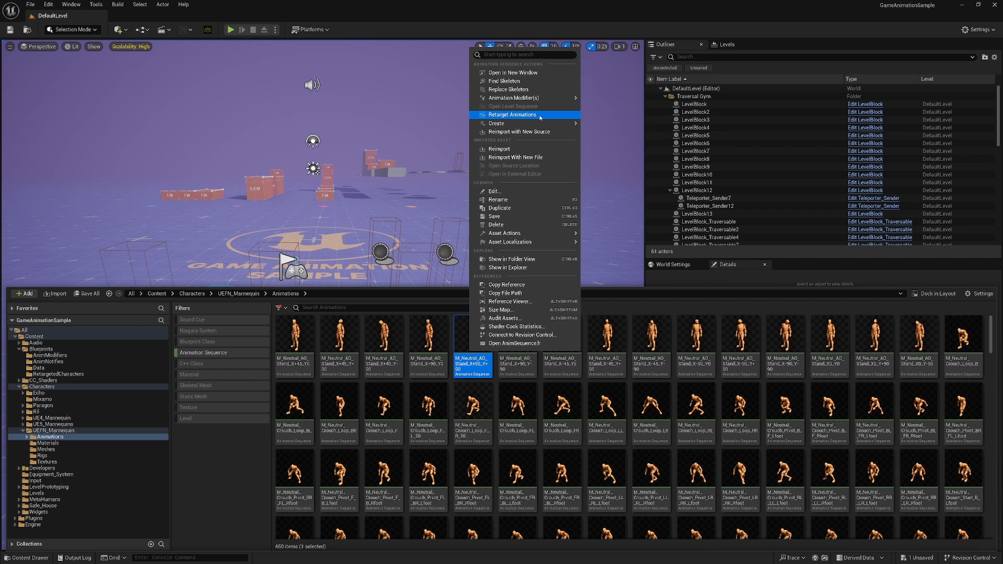
- Retarget the UEFN Mannequin animations to the CC4 mesh and export into the character folder
click(512, 115)
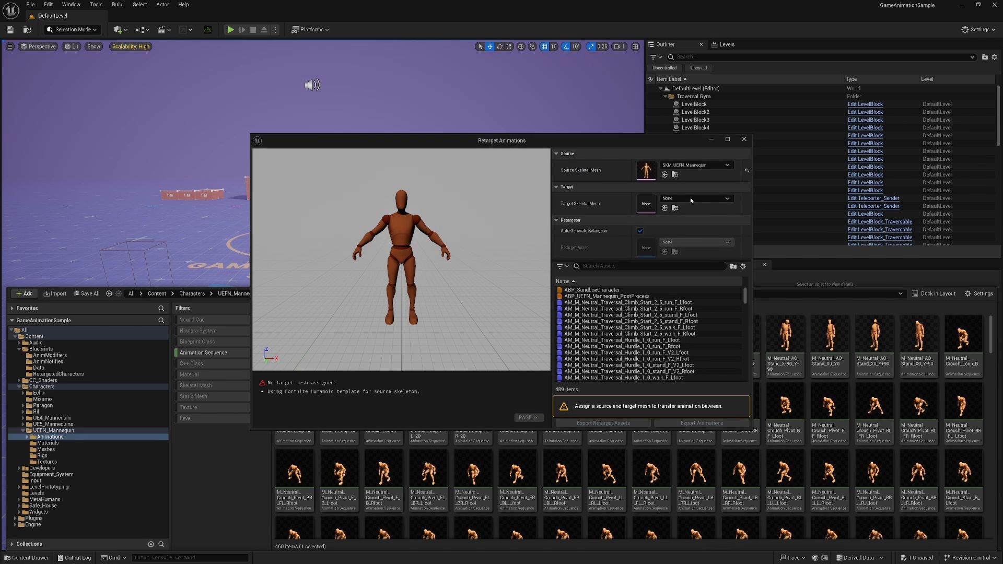
click(721, 199)
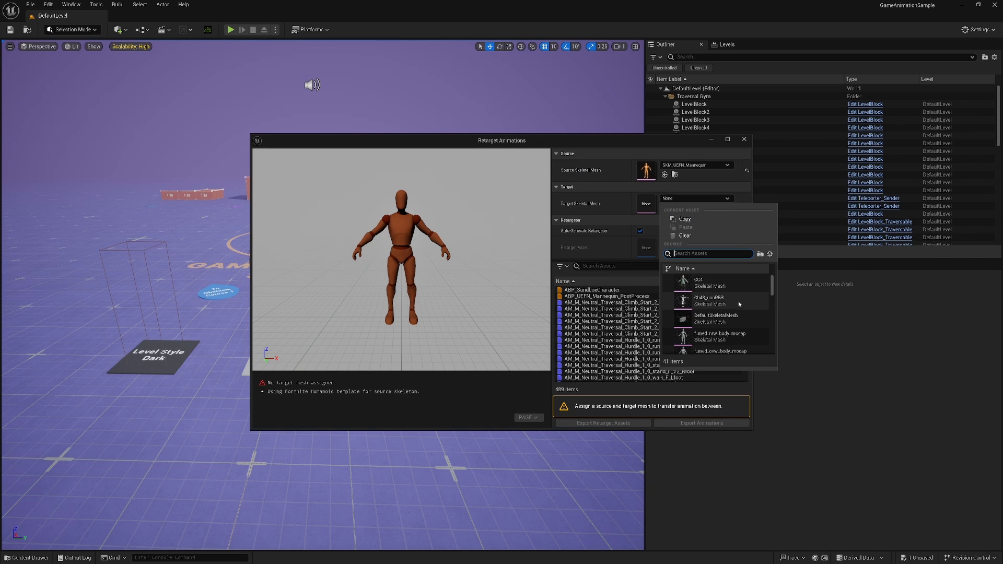
mouse_move(698, 283)
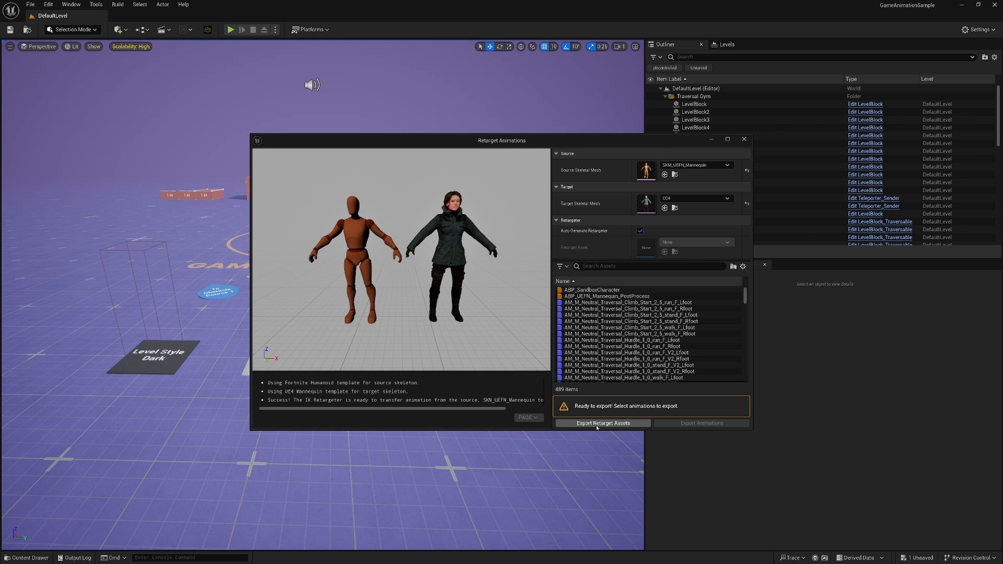
click(601, 423)
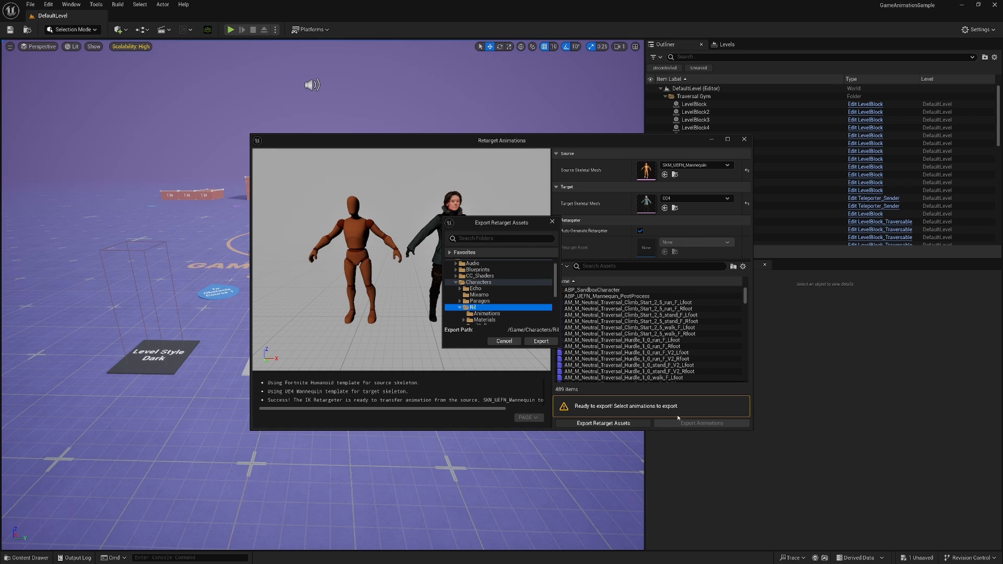
click(504, 341)
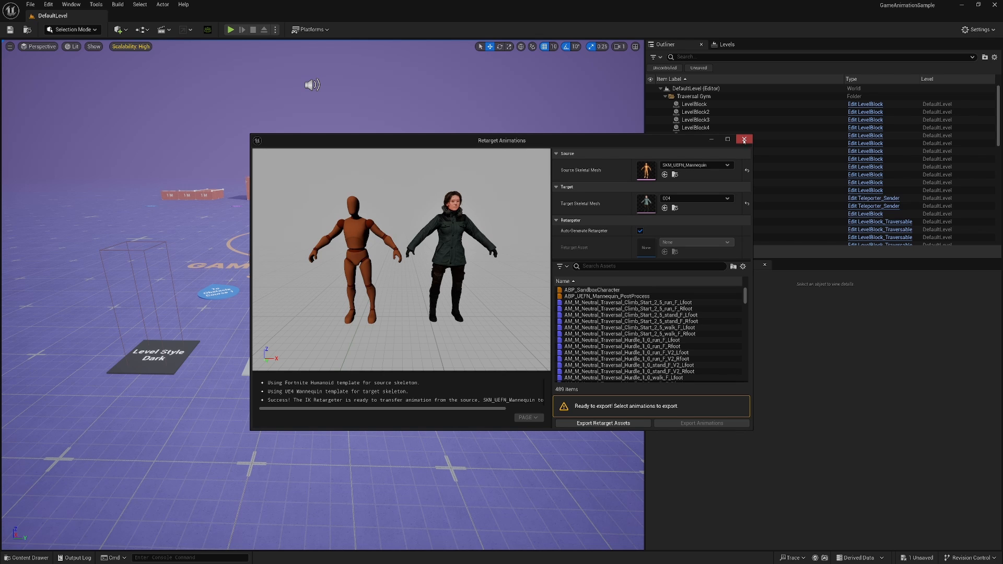
mouse_move(664, 190)
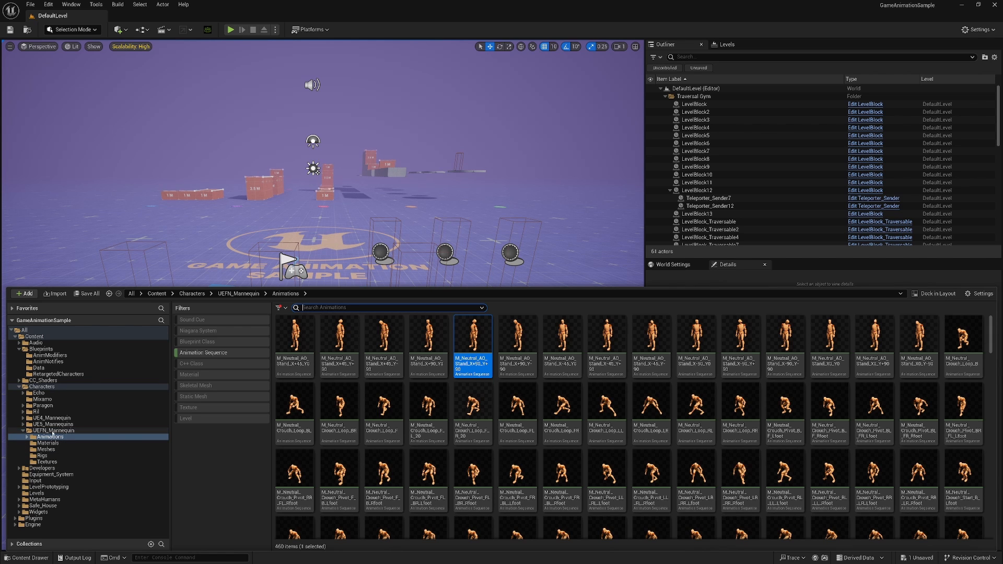
- Open the Ril folder and clear the Animation Sequence filter
click(38, 412)
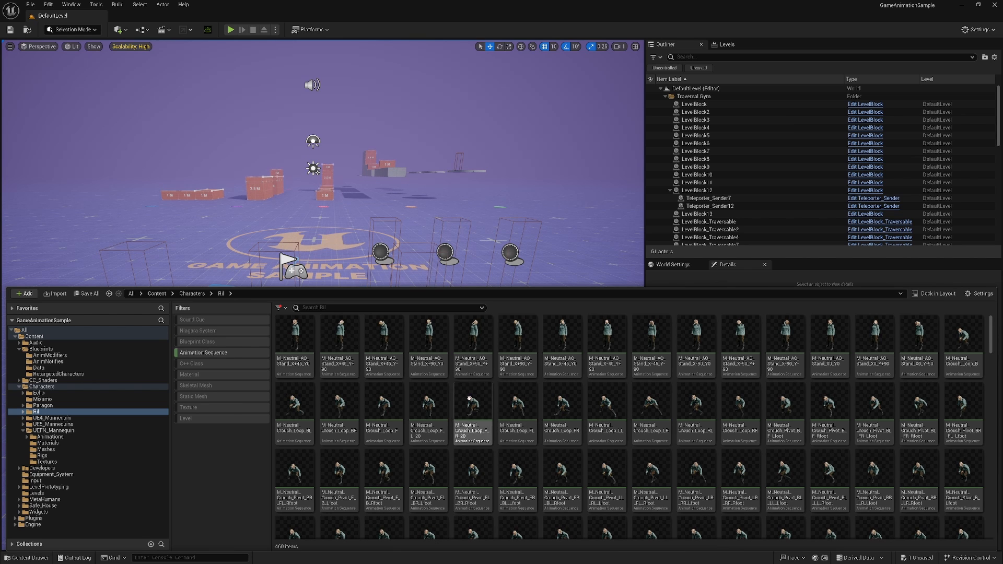
click(203, 352)
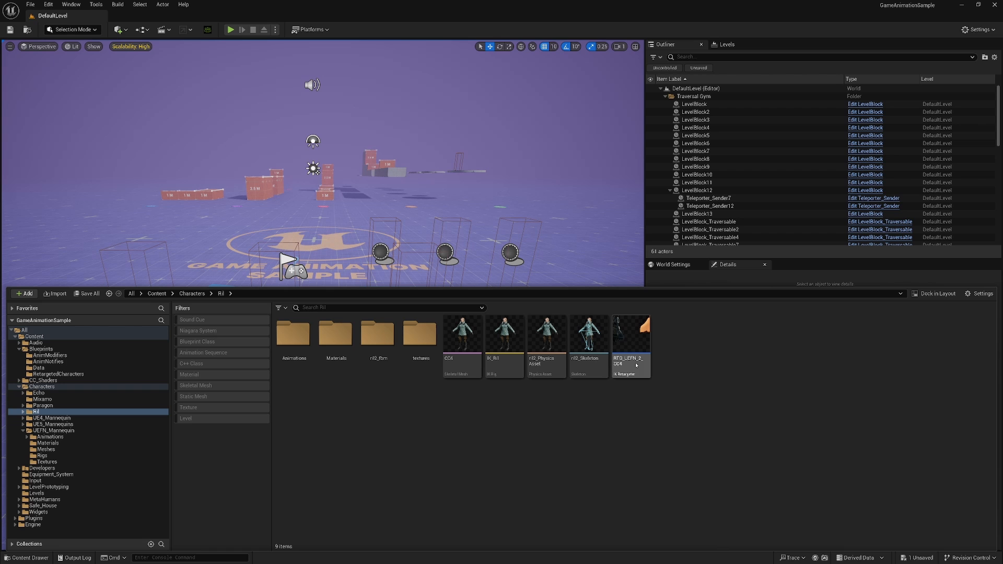
double_click(647, 331)
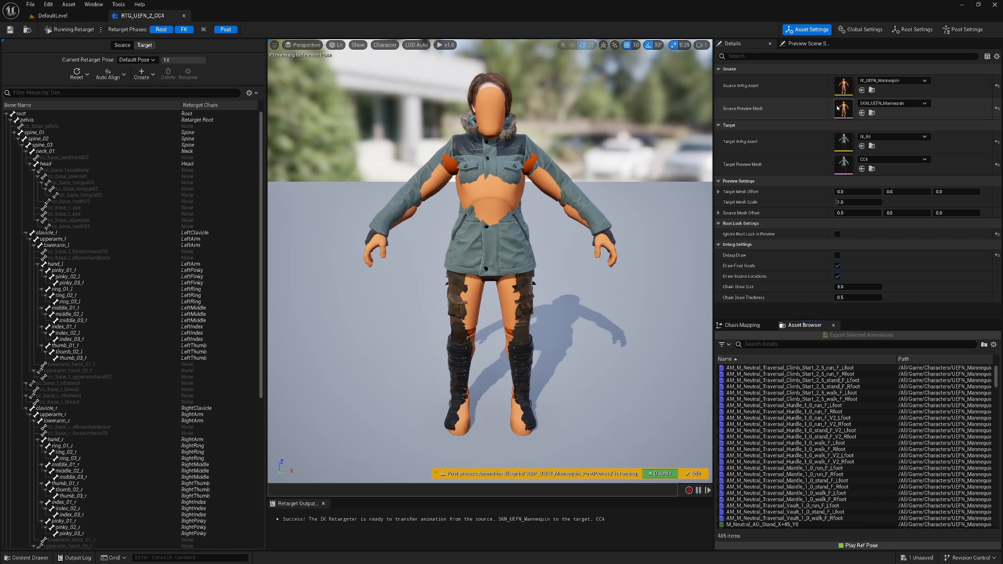
mouse_move(843, 138)
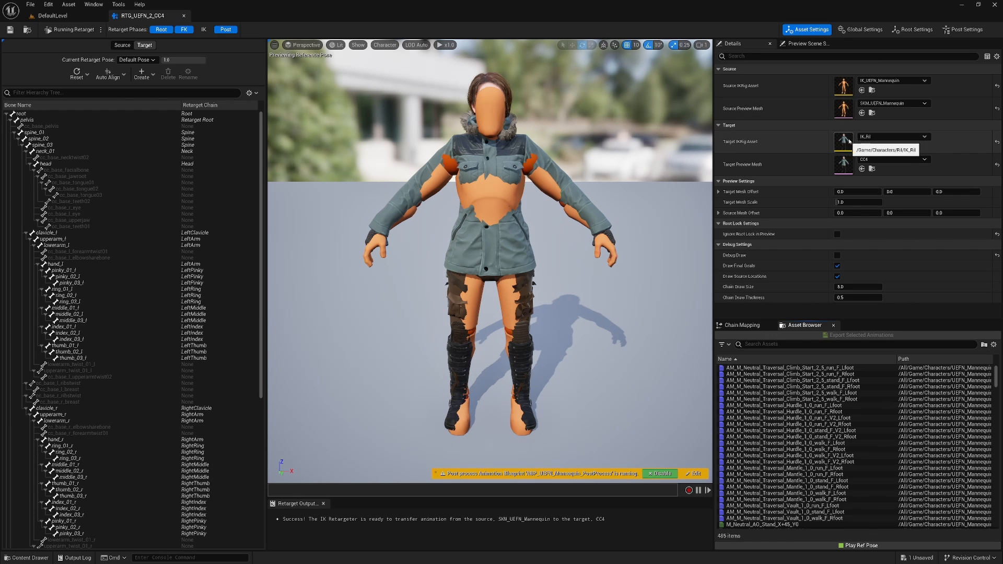
mouse_move(875, 154)
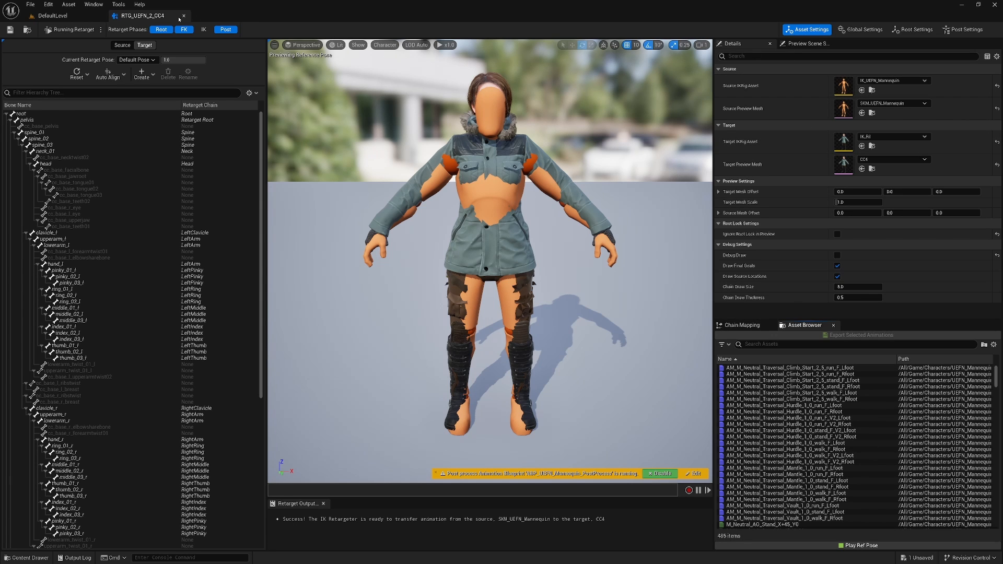
mouse_move(183, 15)
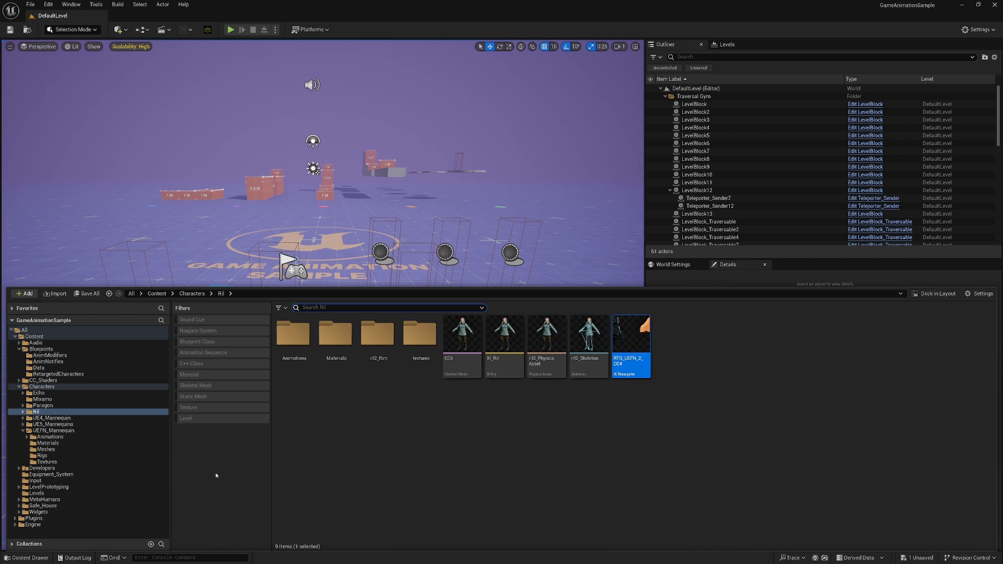
mouse_move(41, 349)
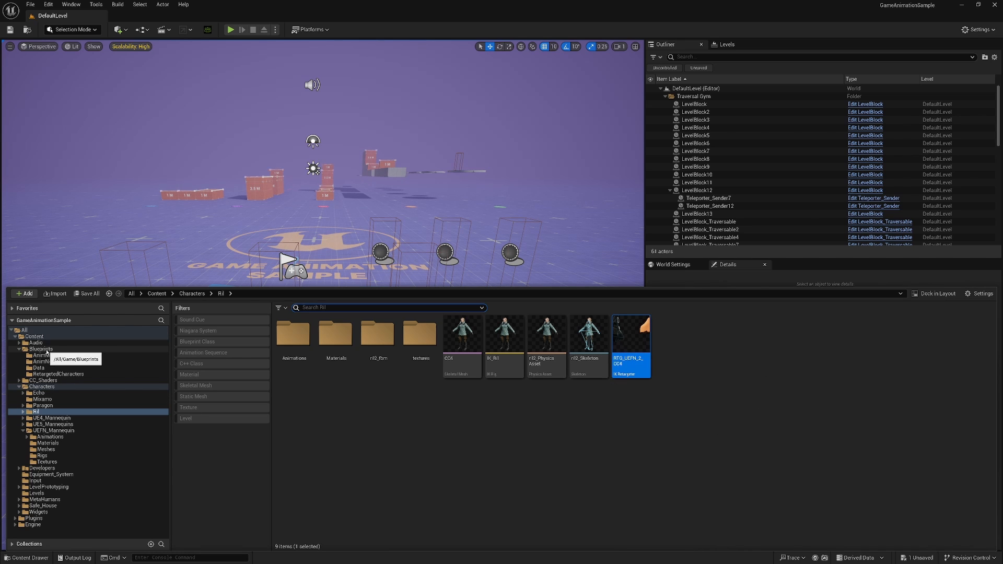
- Go into Blueprints and open the RetargetedCharacters folder
click(43, 349)
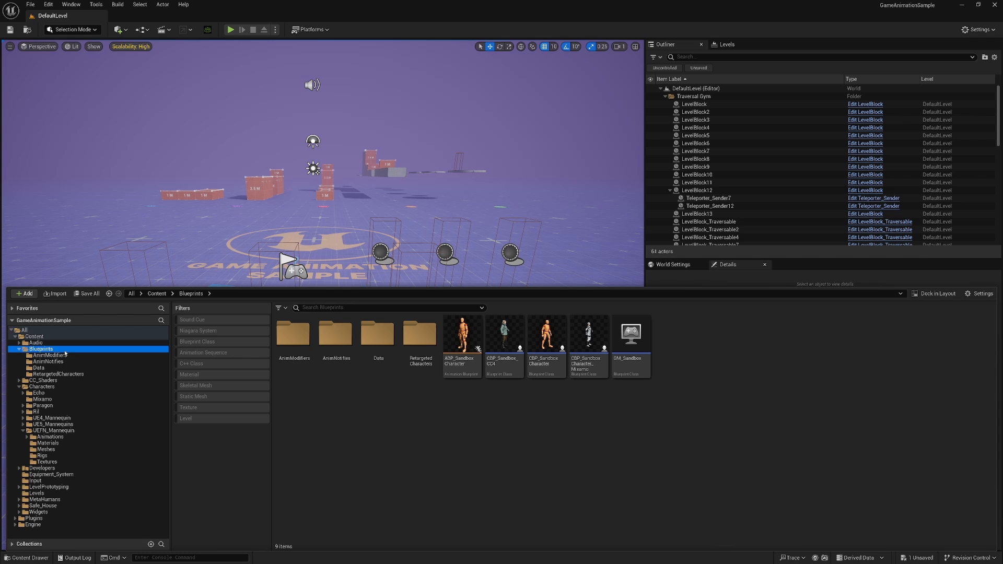
mouse_move(506, 462)
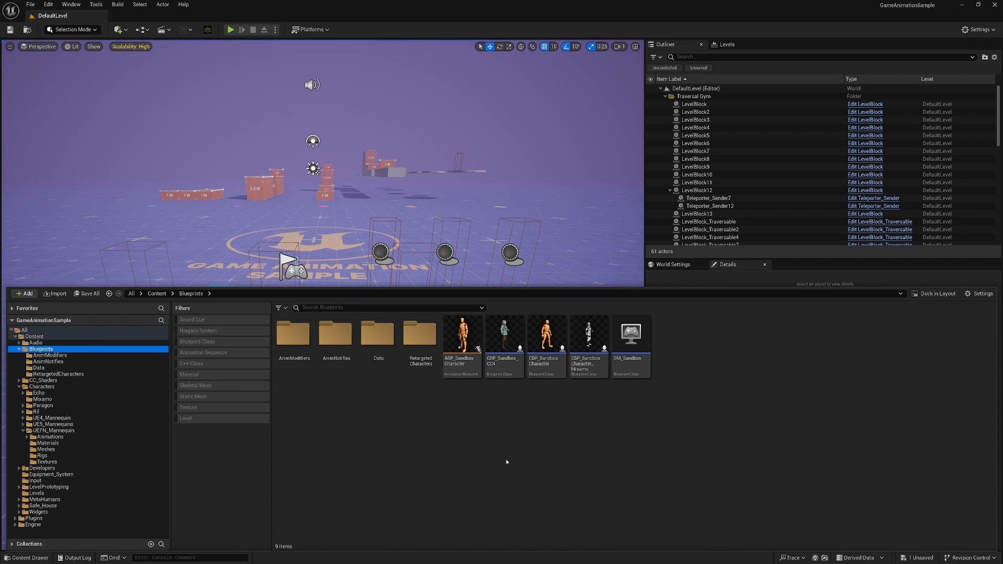
mouse_move(424, 398)
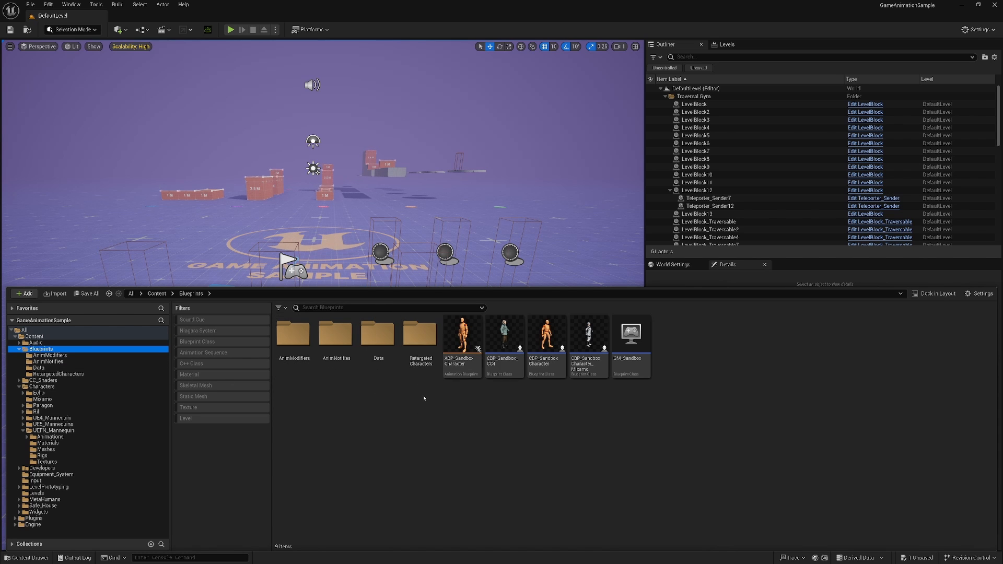
click(419, 333)
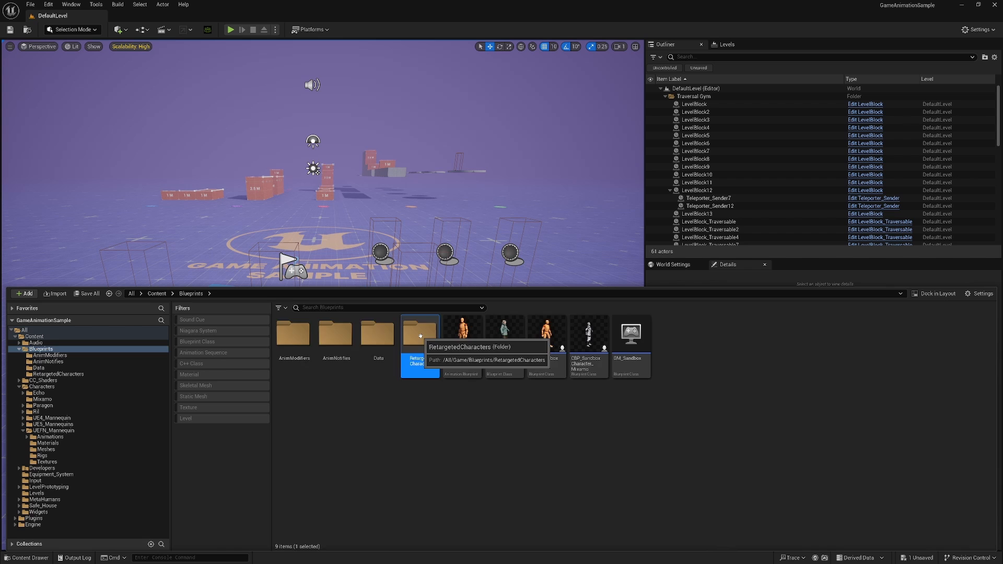
double_click(420, 333)
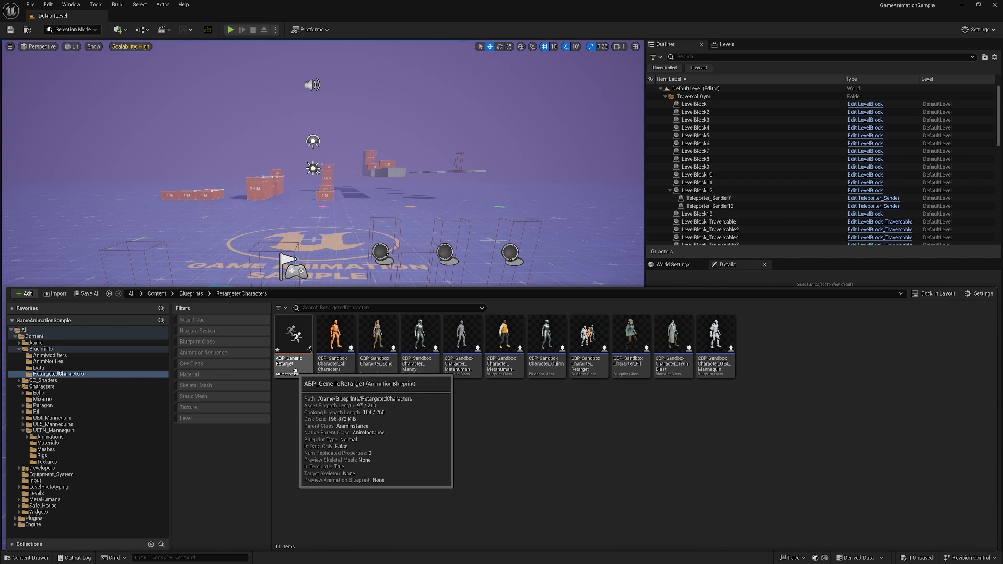
- Open ABP_GenericRetarget, review IKRetargeter_Map, then add and remove an empty entry
double_click(290, 336)
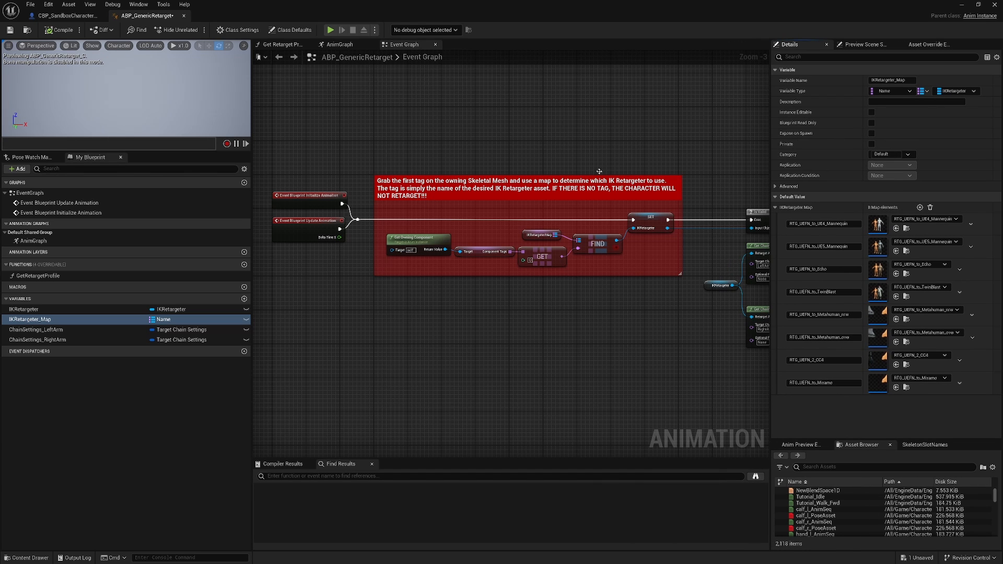
mouse_move(588, 192)
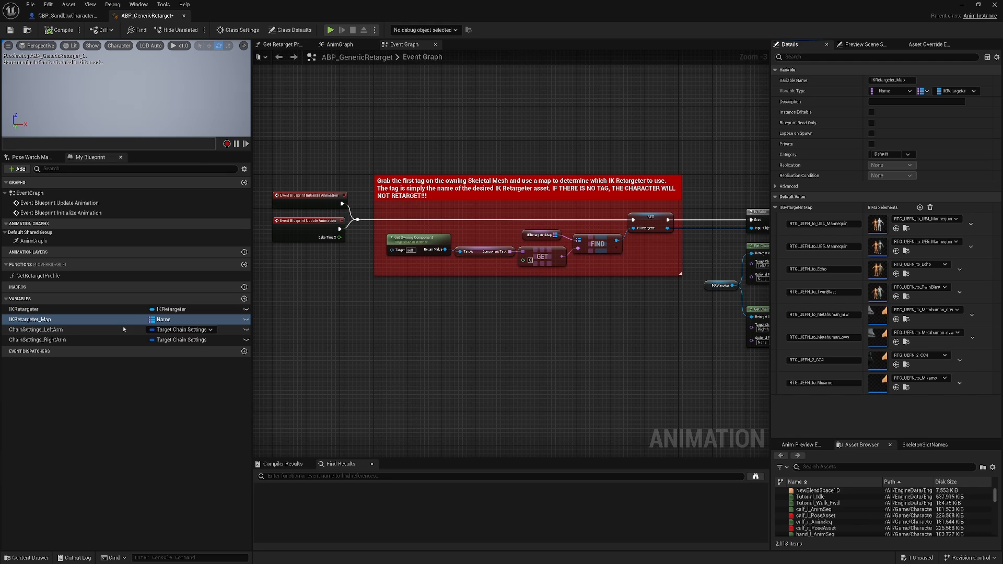
click(37, 330)
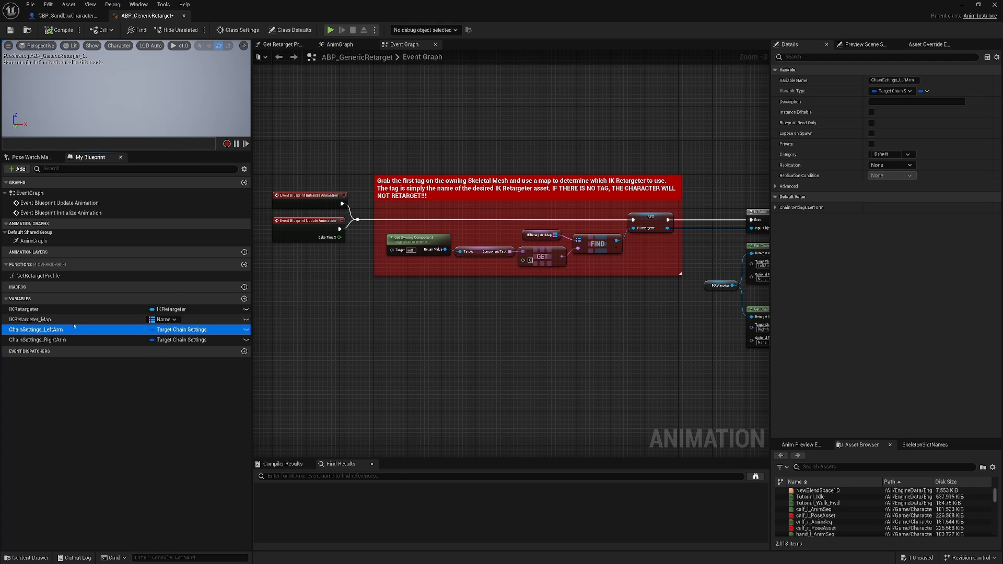
mouse_move(29, 320)
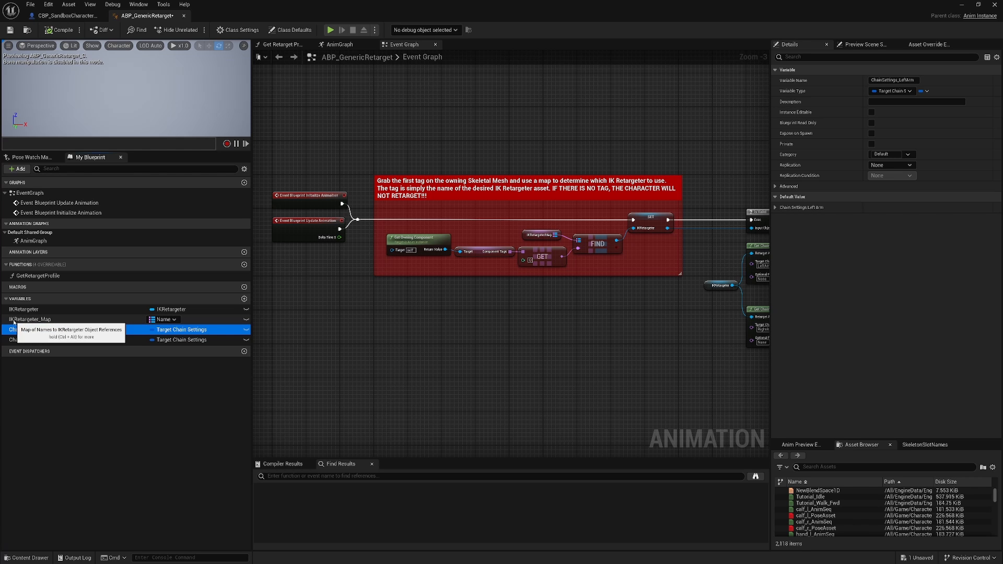
click(30, 319)
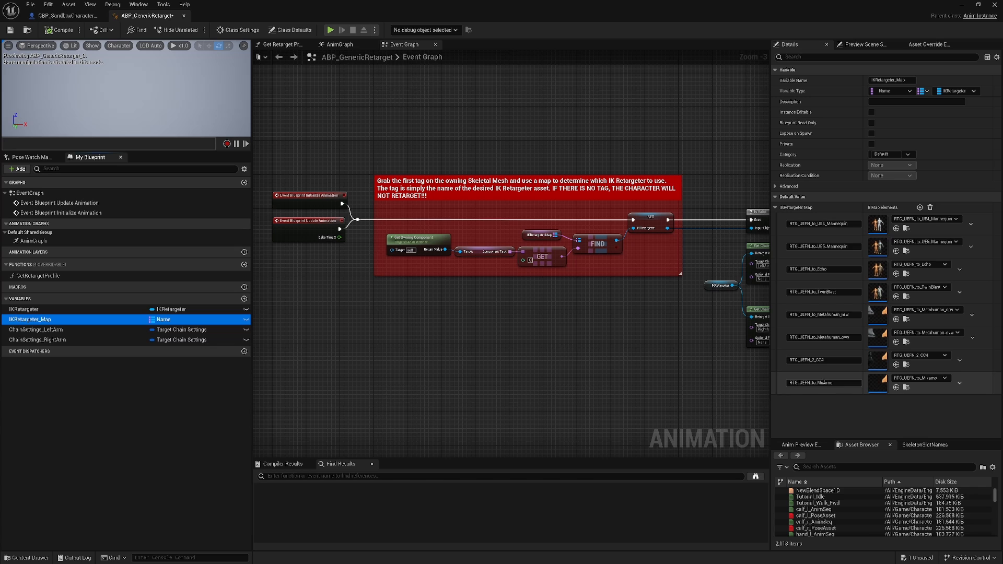
mouse_move(920, 207)
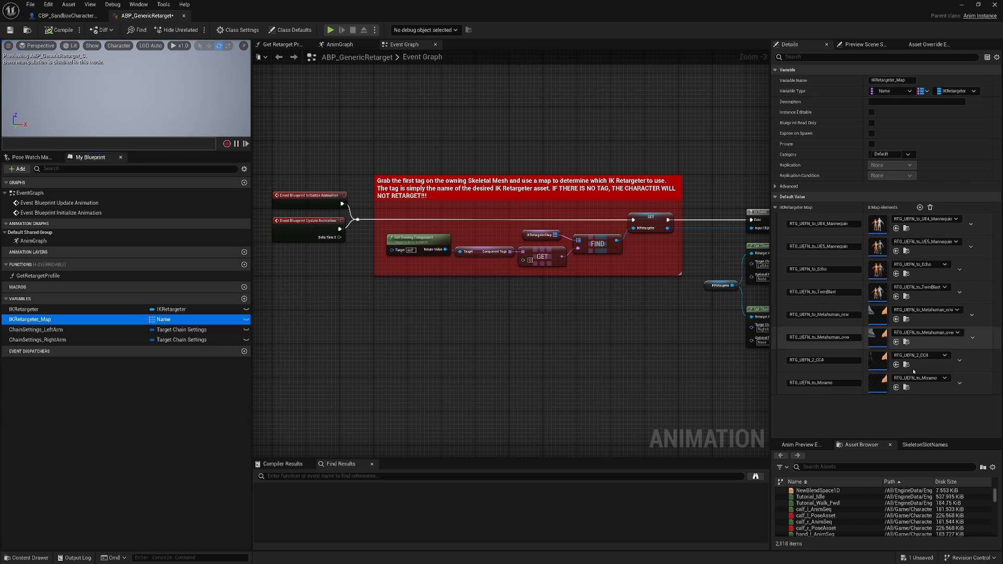
click(920, 207)
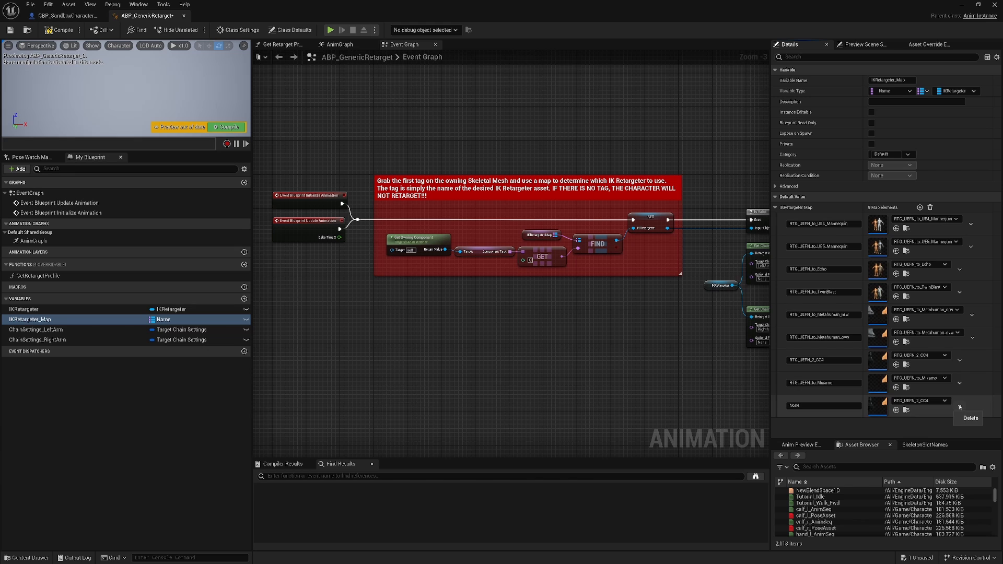
click(960, 407)
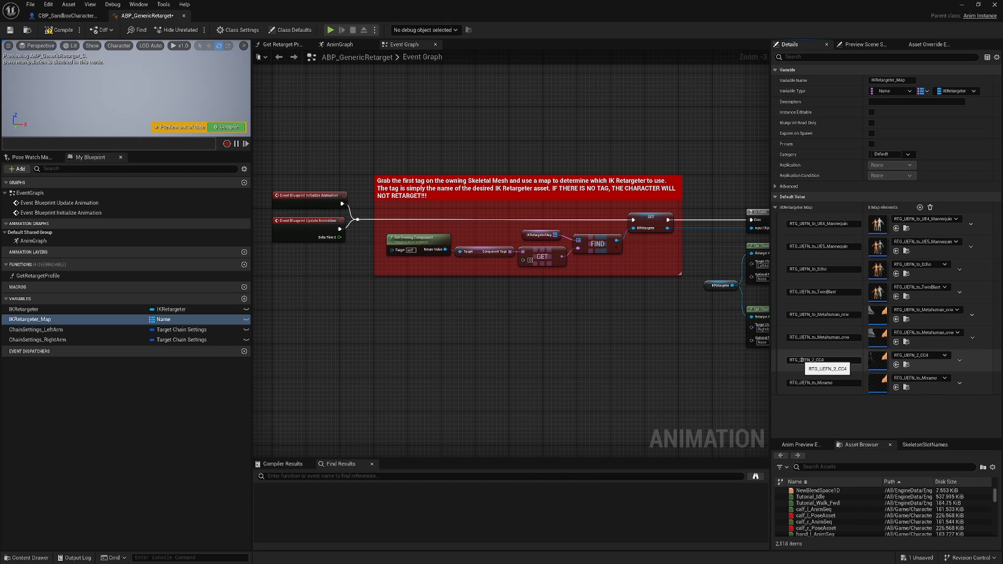
mouse_move(800, 354)
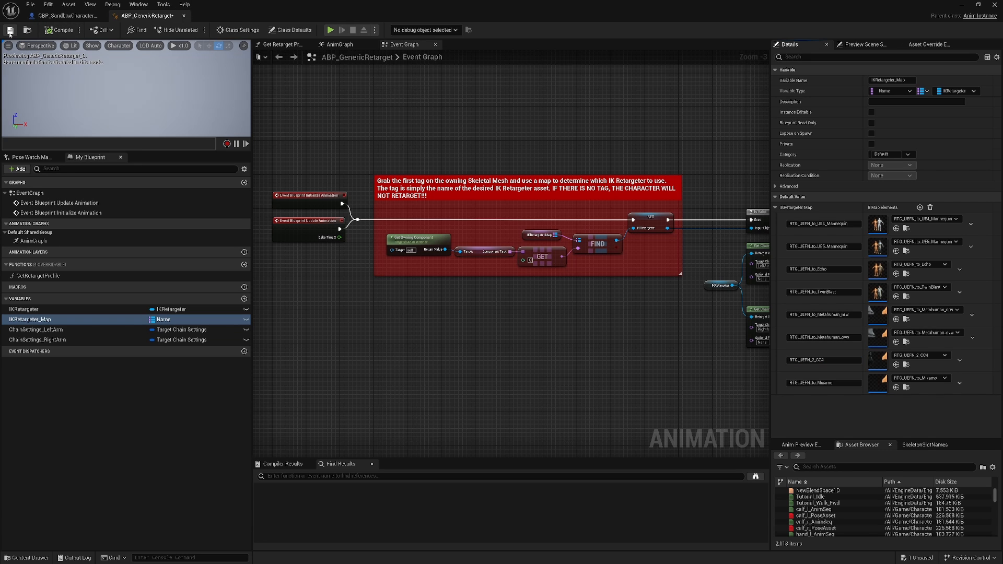
- Save ABP_GenericRetarget and bring up CBP_SandboxCharacter's actions in the Content Browser
click(68, 15)
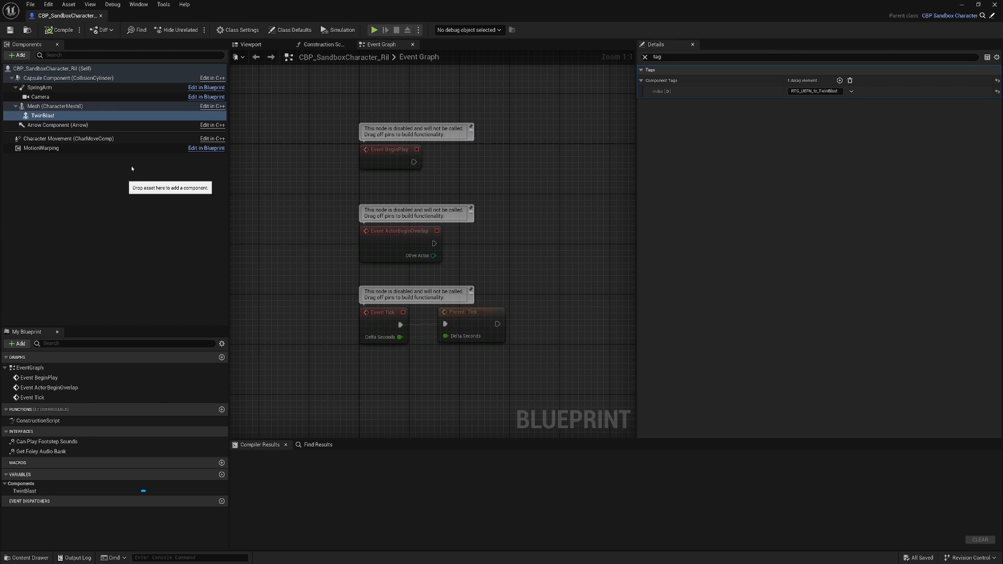
click(29, 557)
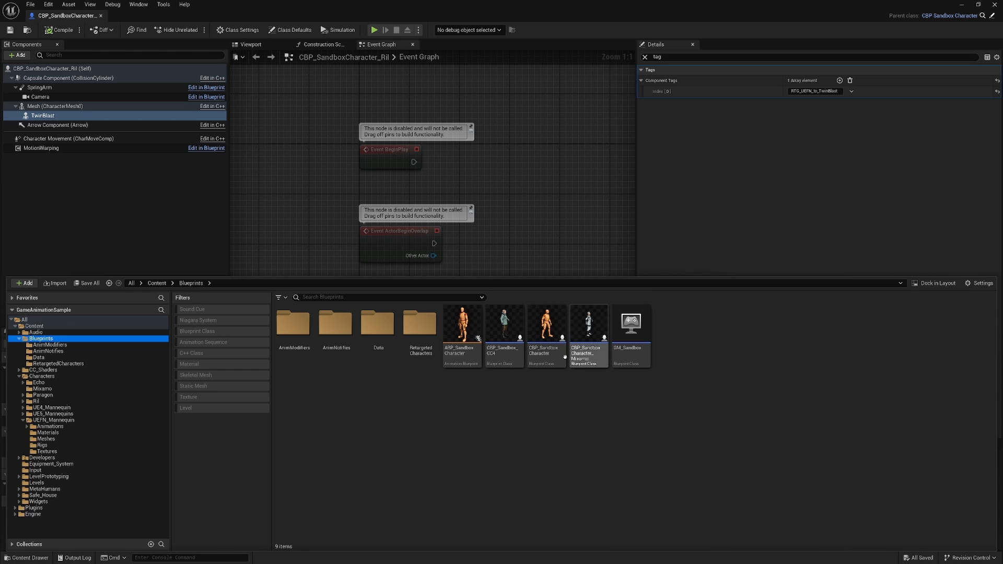
mouse_move(545, 329)
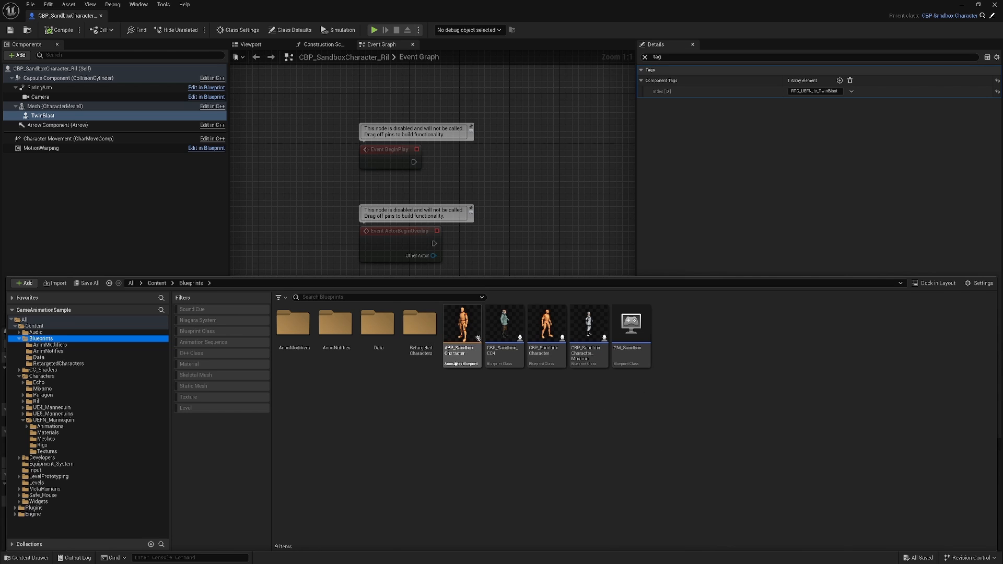
mouse_move(419, 324)
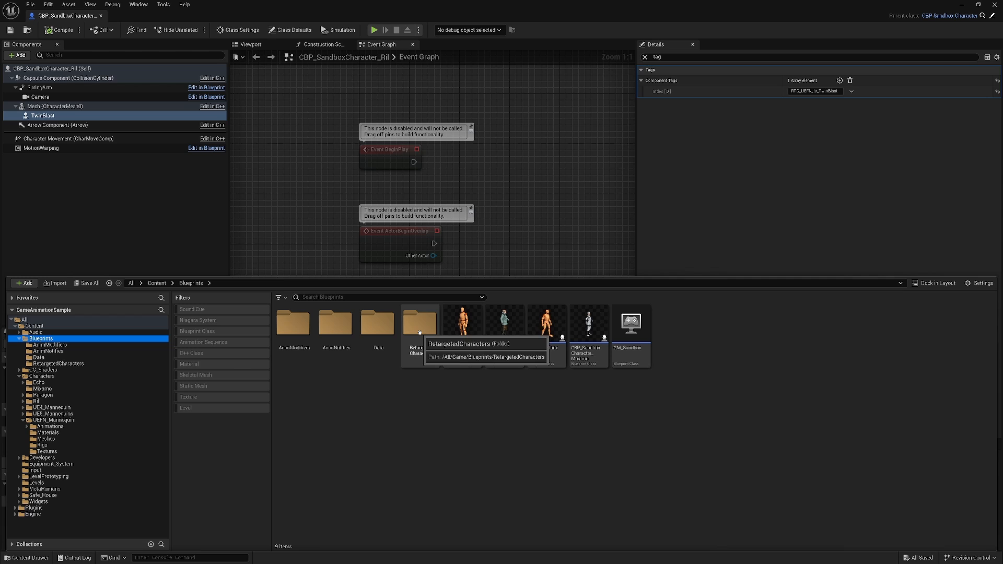
double_click(419, 323)
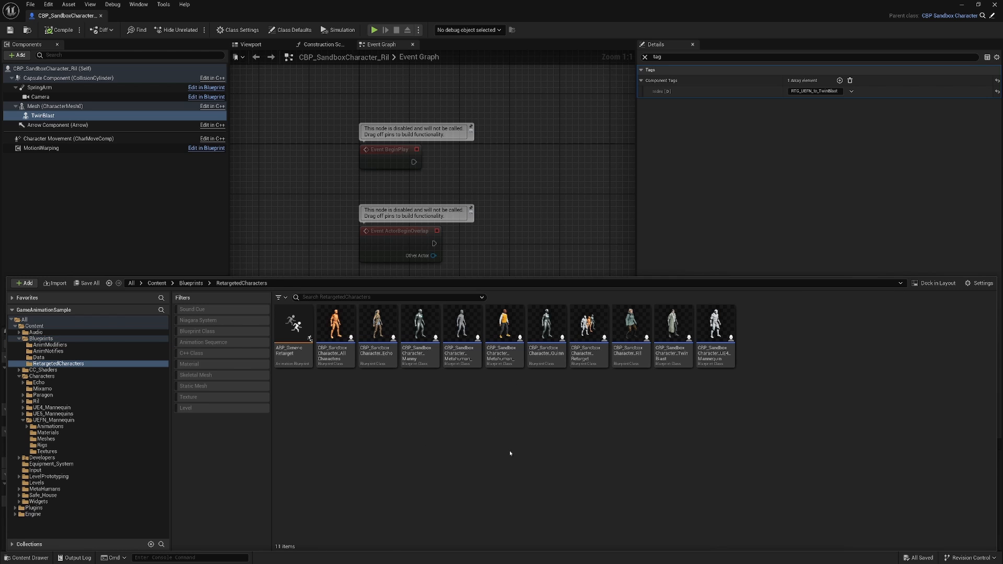
click(377, 325)
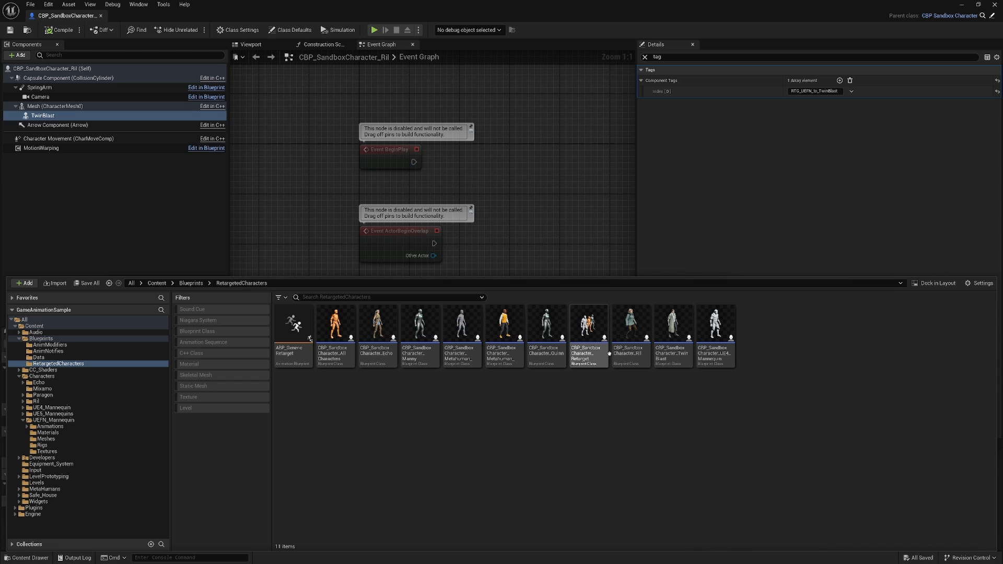
click(461, 326)
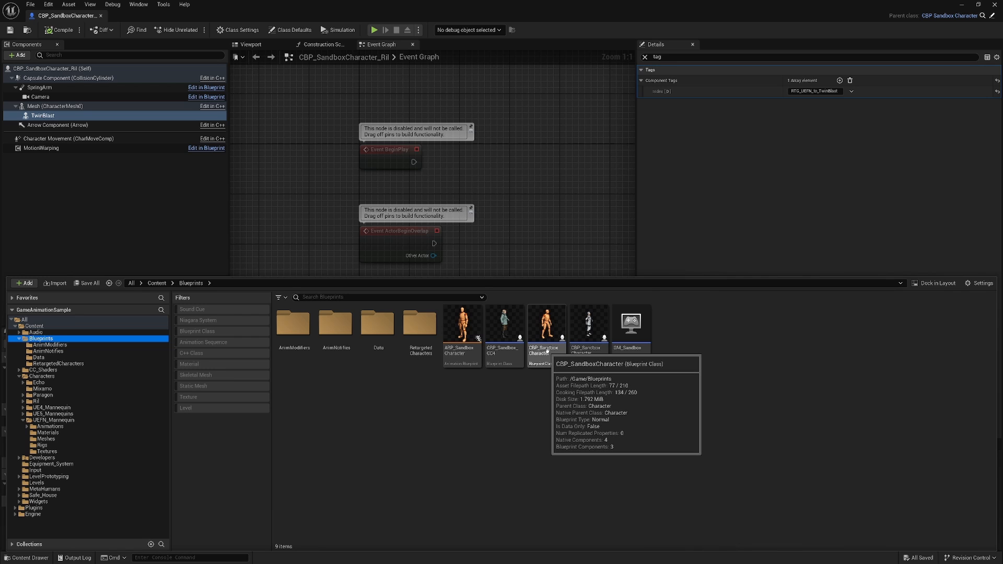
right_click(546, 328)
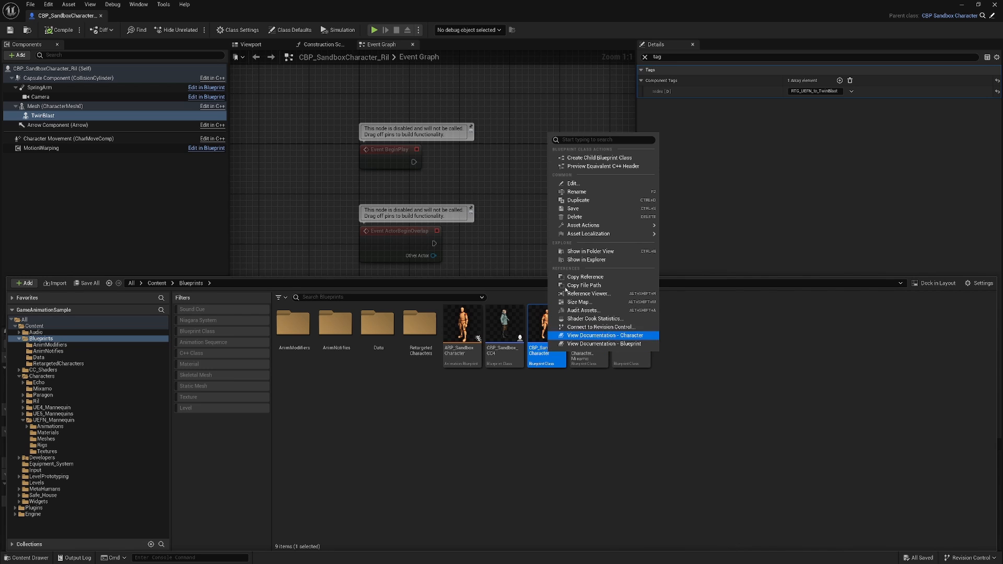
mouse_move(600, 157)
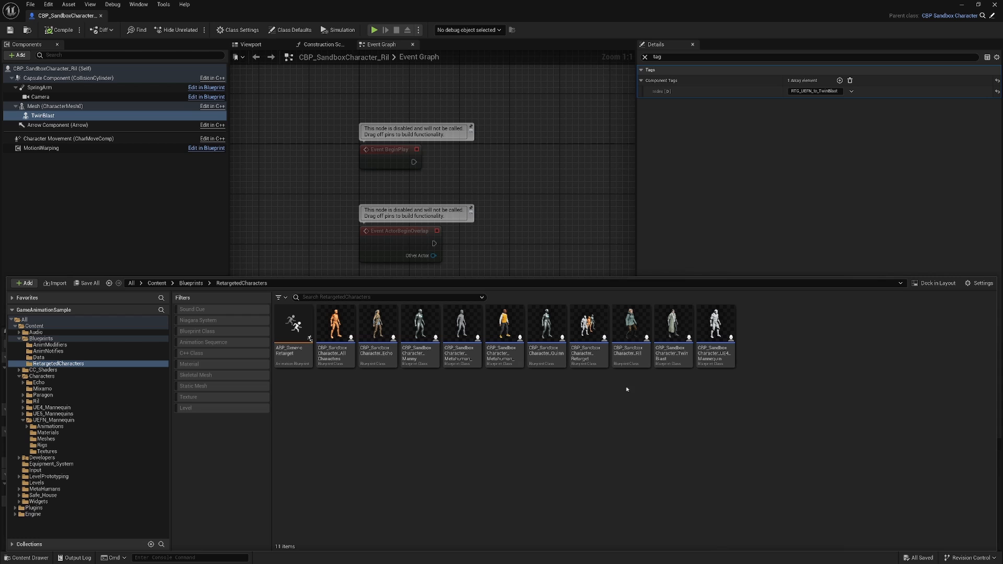
- Duplicate CBP_SandboxCharacter_TwinBlast from its right-click menu
click(587, 328)
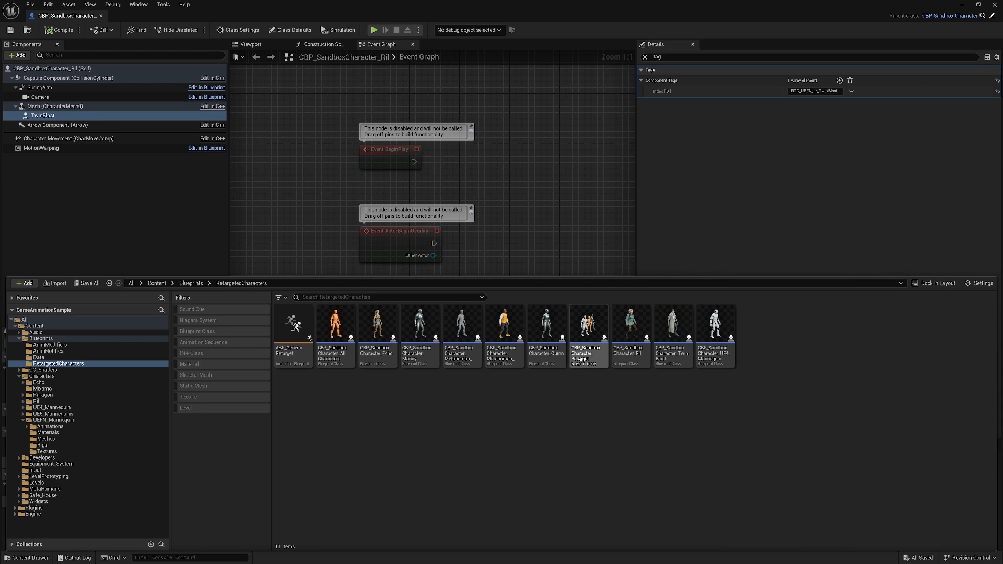
mouse_move(673, 336)
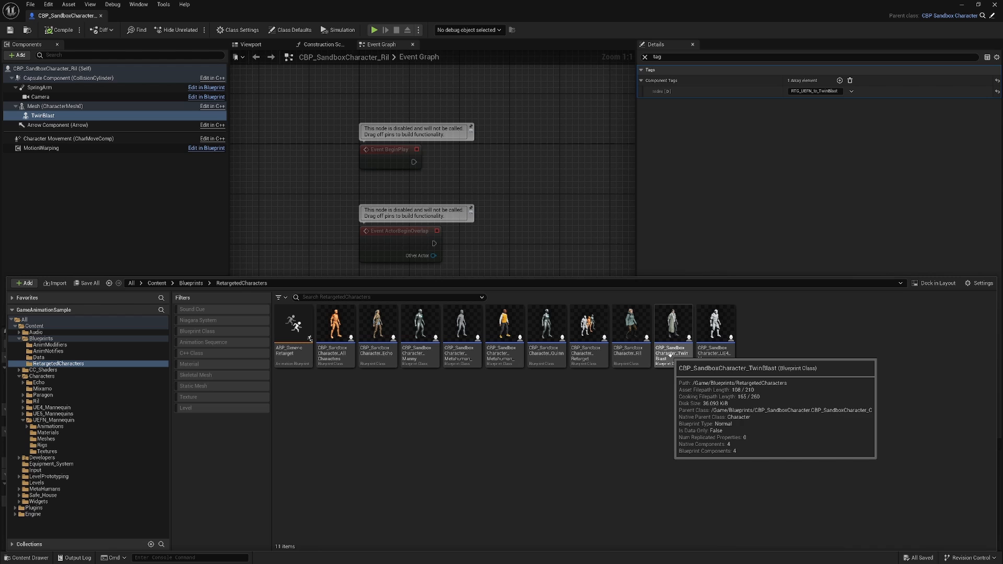
right_click(672, 326)
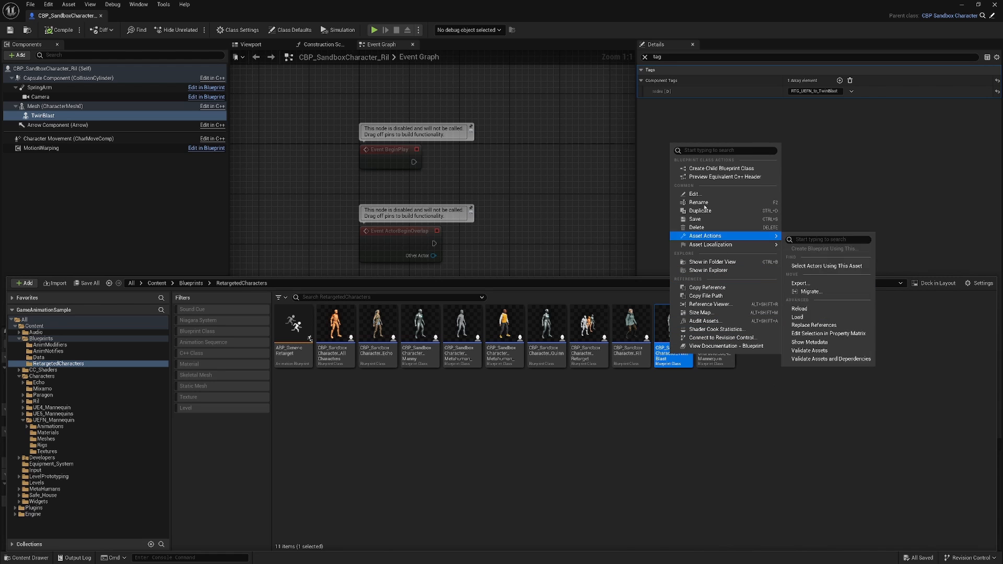
mouse_move(700, 211)
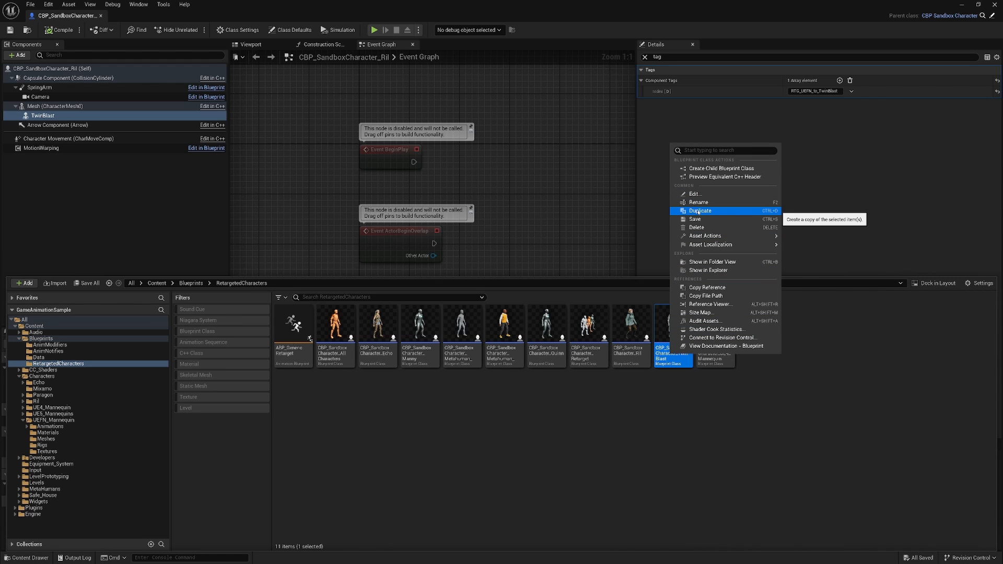
click(700, 210)
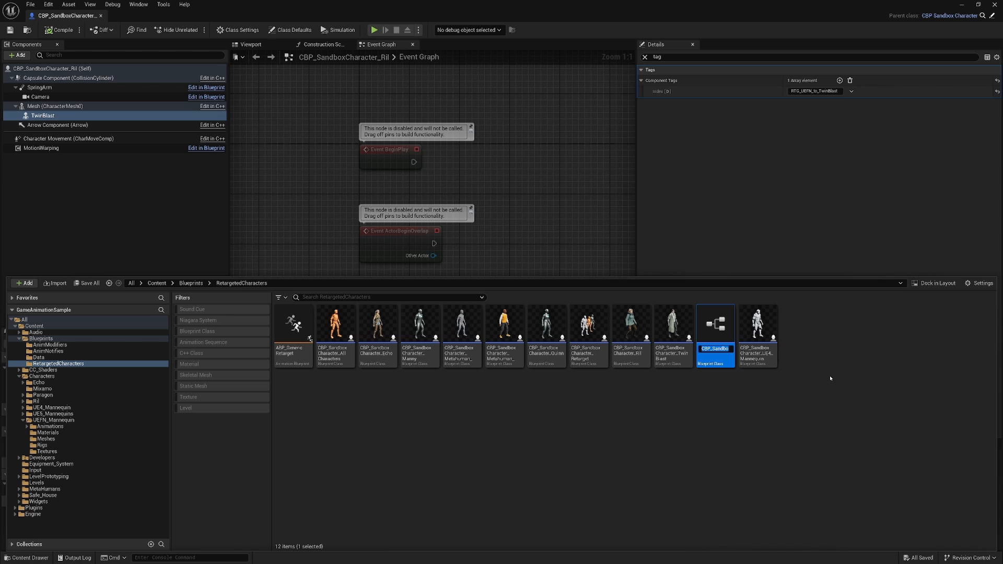
mouse_move(715, 333)
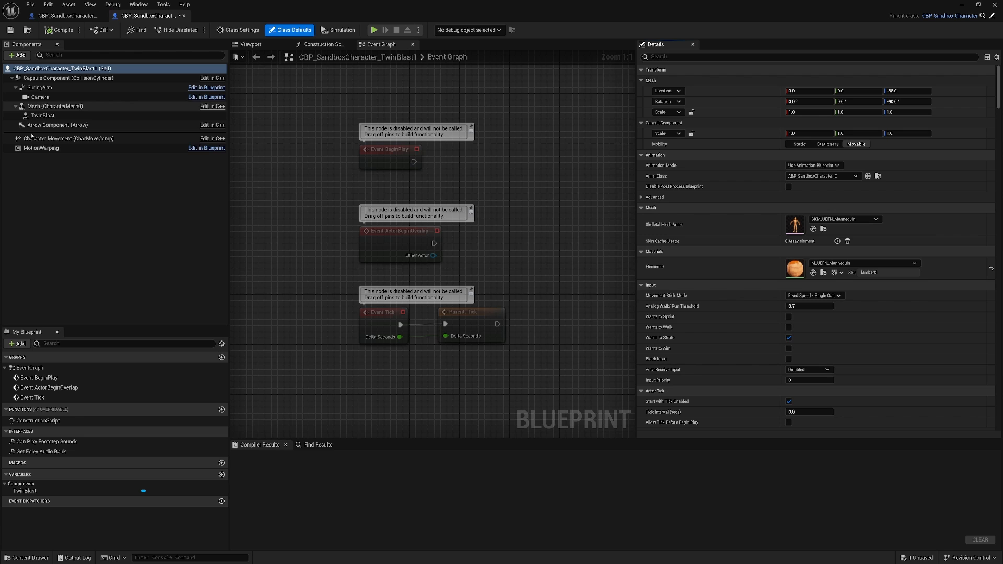
mouse_move(54, 105)
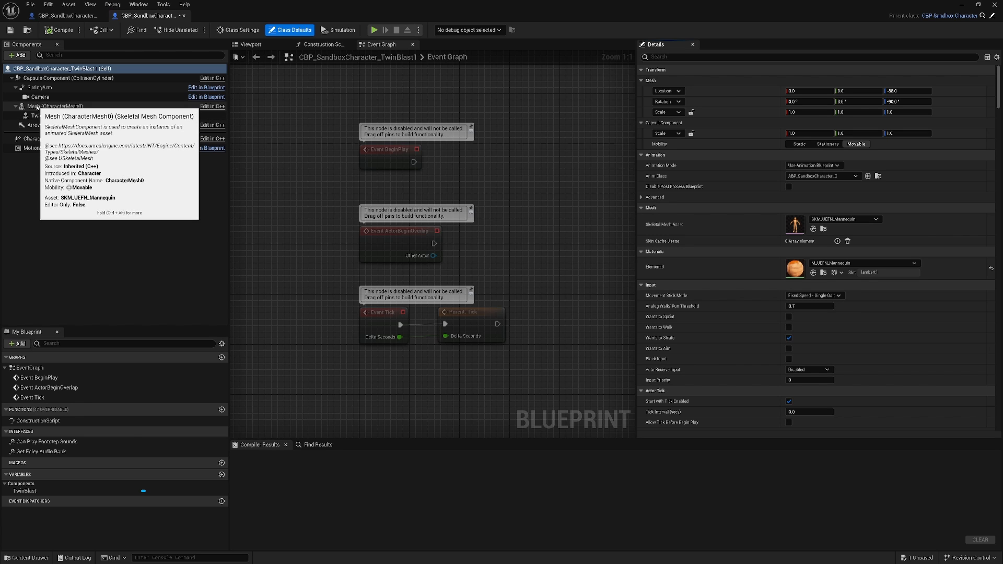
mouse_move(36, 115)
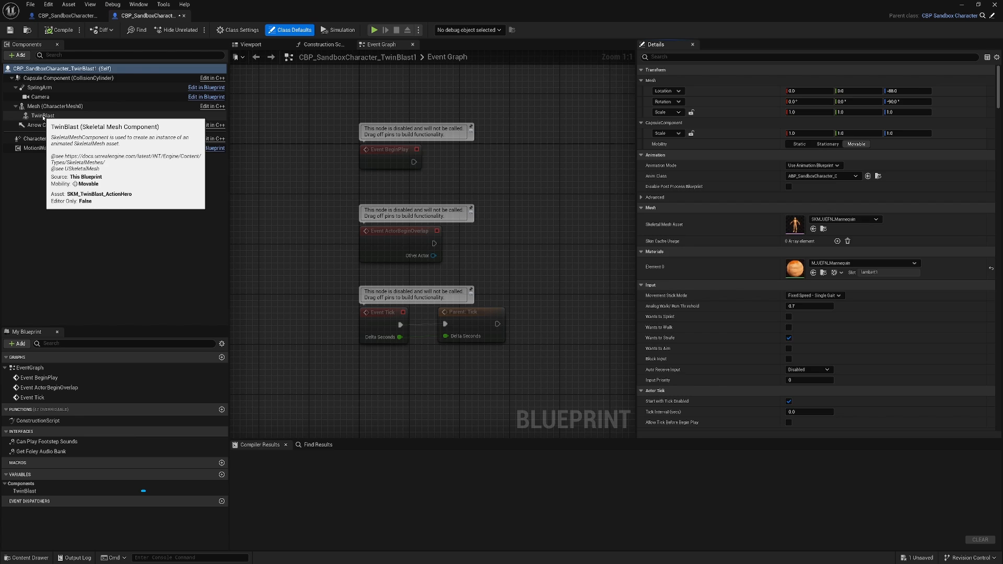
- Rename the TwinBlast mesh component to Ril and enter 7.0 in a Details field
click(43, 115)
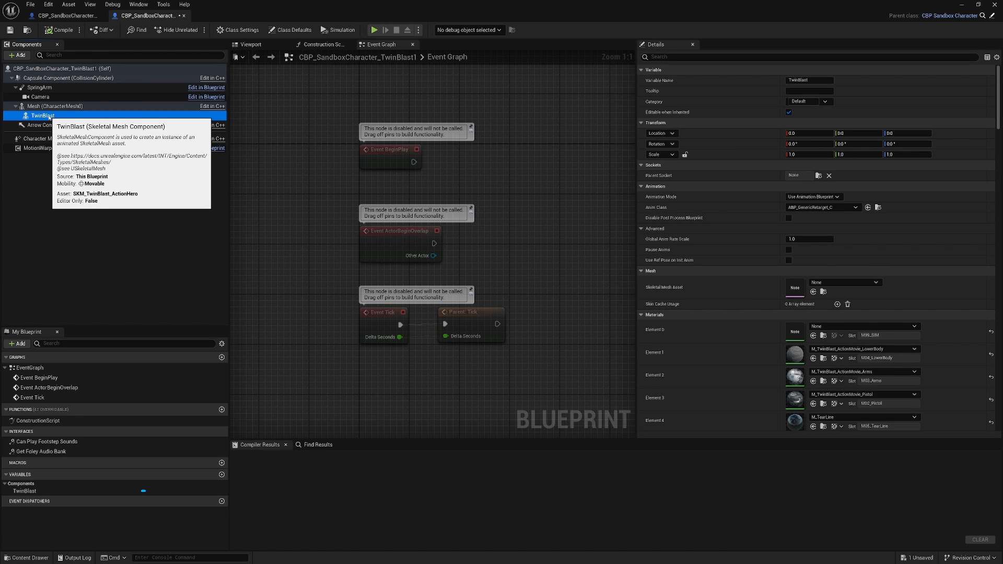
double_click(42, 117)
text(Ril)
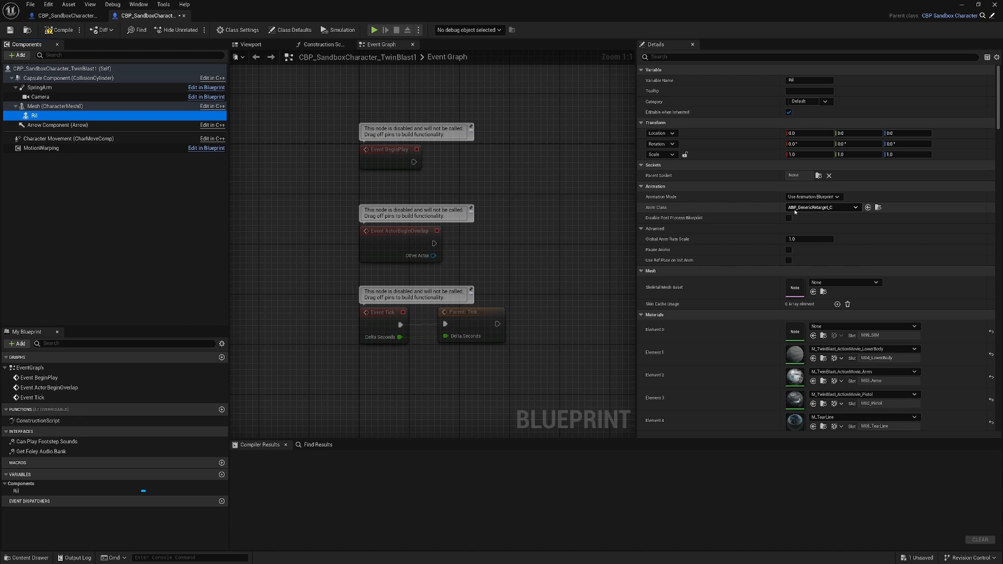
mouse_move(815, 211)
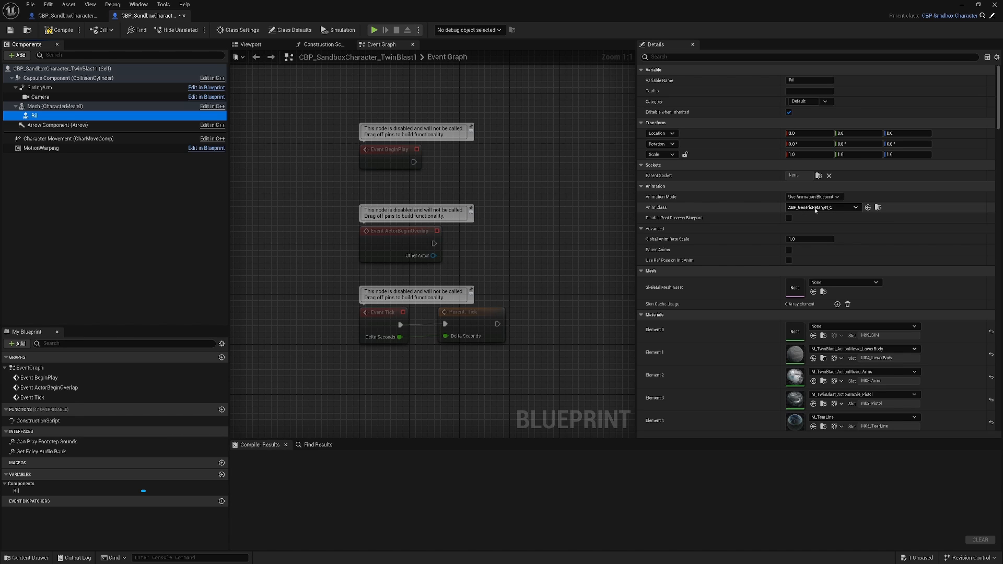
mouse_move(813, 211)
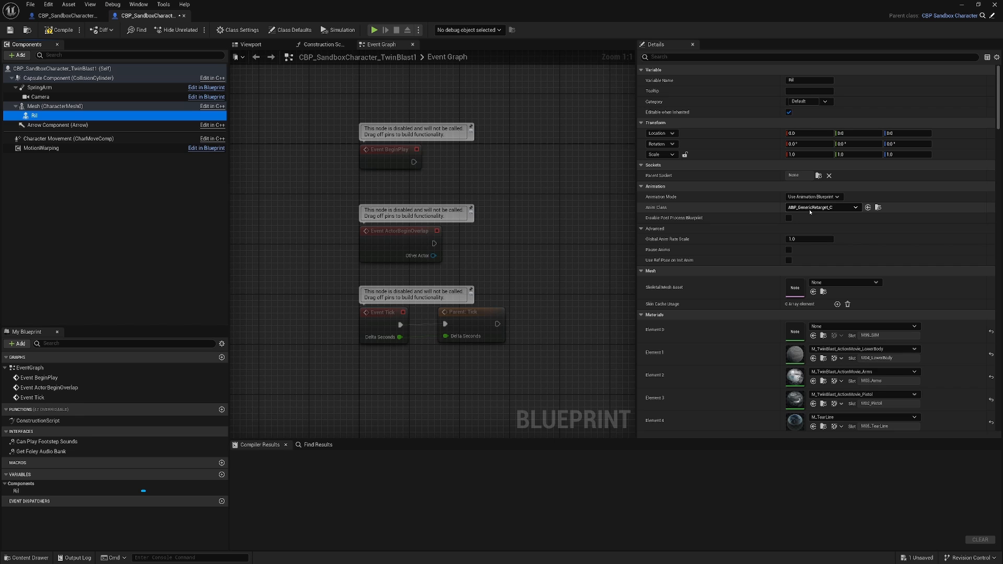
mouse_move(813, 211)
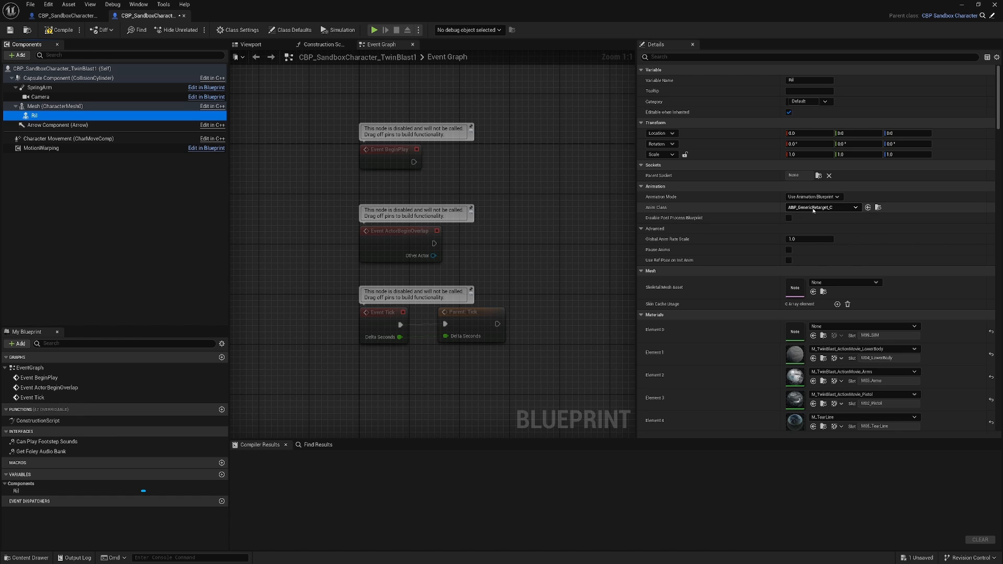
click(855, 207)
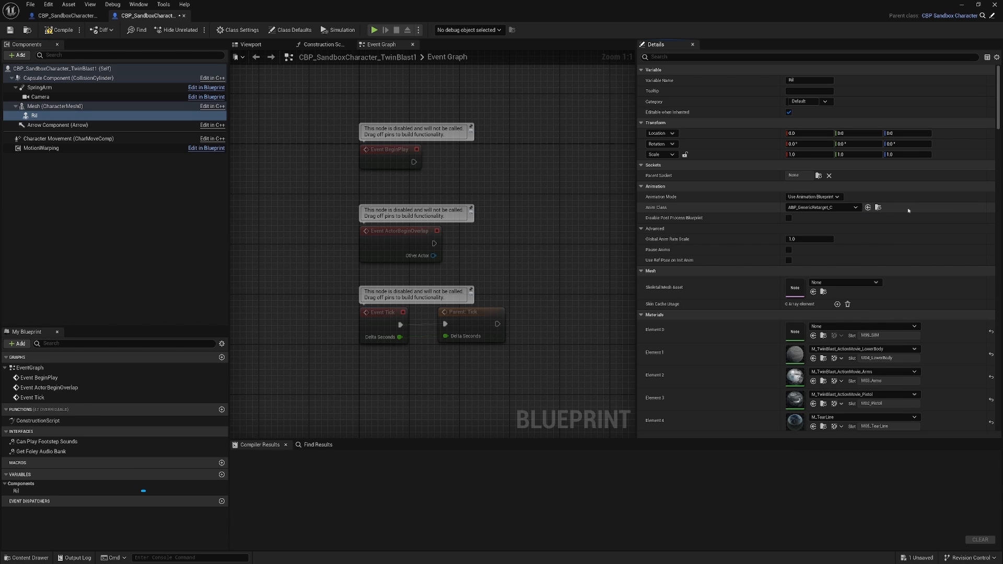
text(7.0)
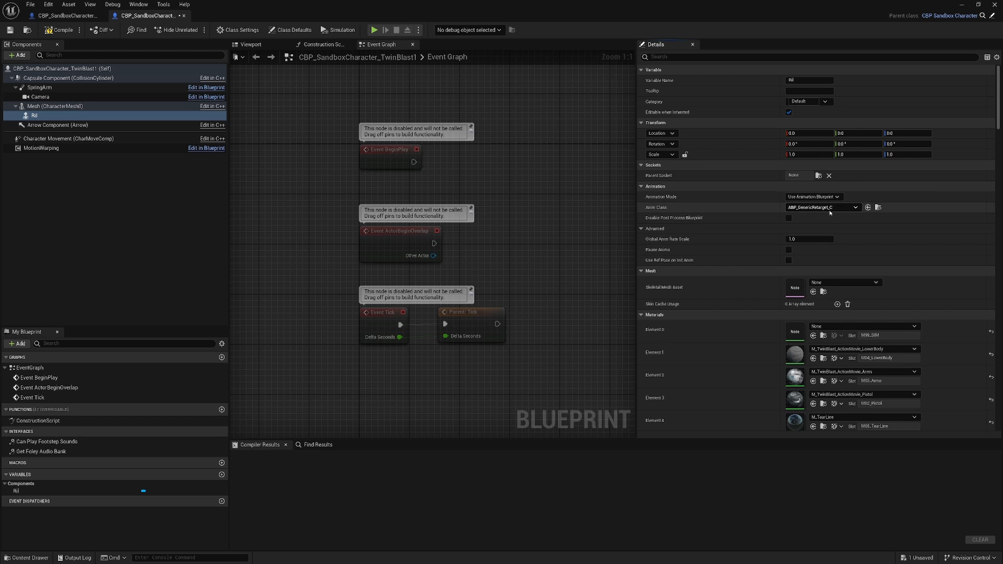
- Assign the CC4 skeletal mesh to the Mesh component and compile the TwinBlast1 blueprint
click(875, 282)
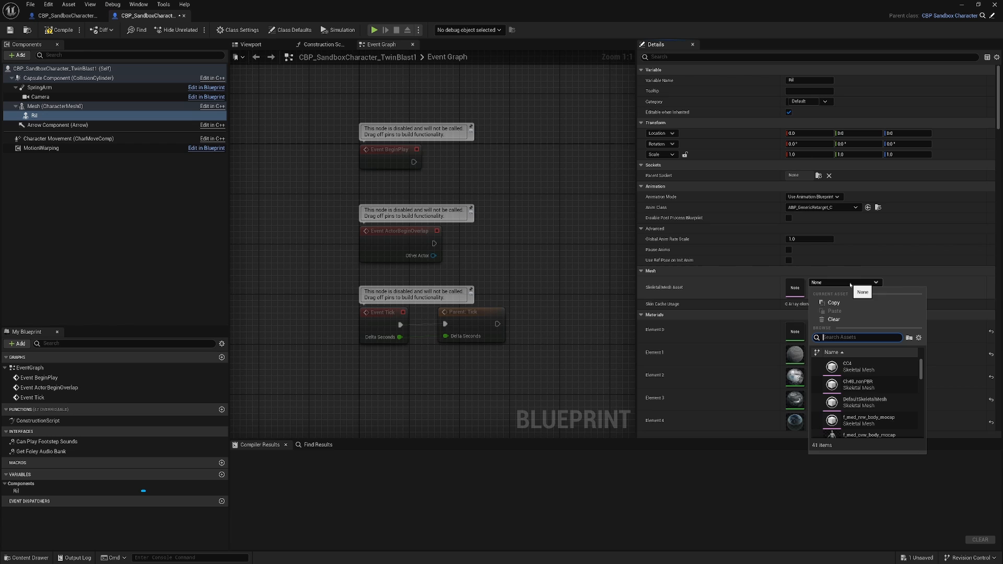
click(847, 365)
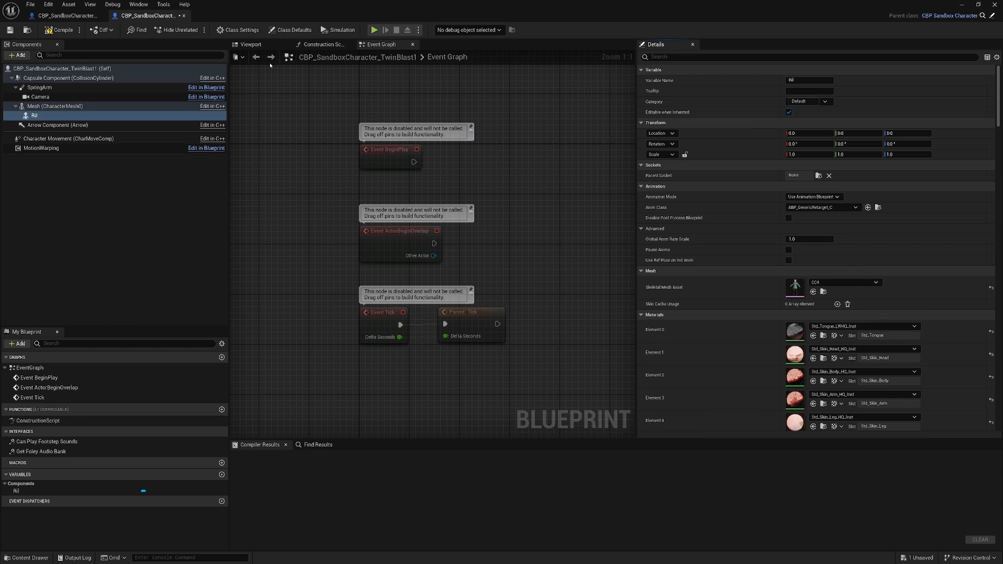
click(250, 44)
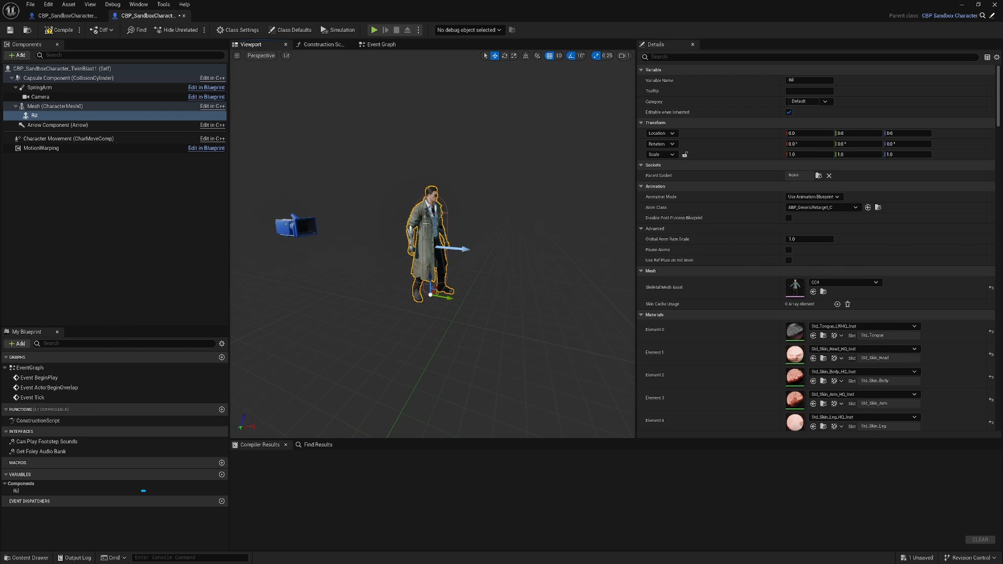
click(64, 16)
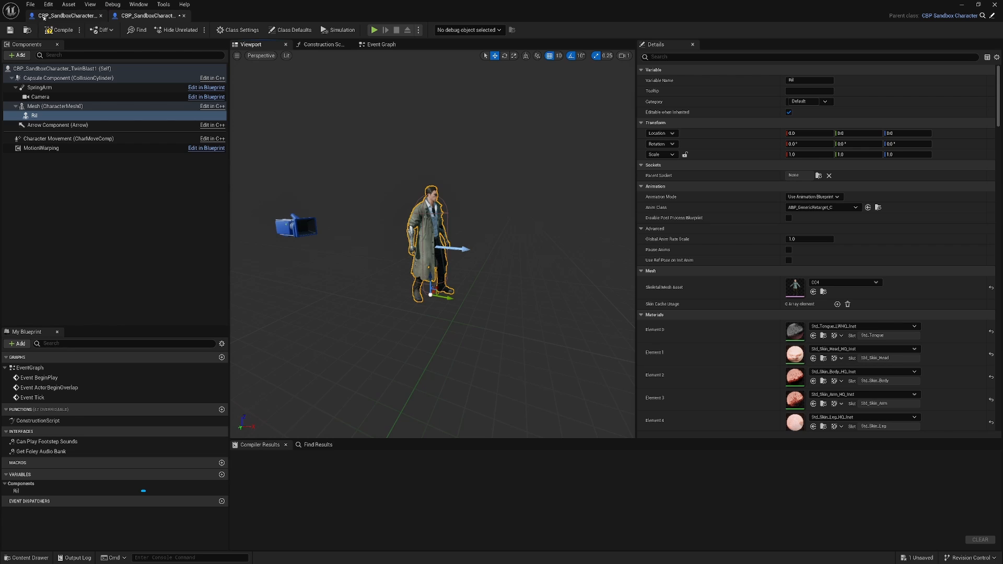
click(62, 30)
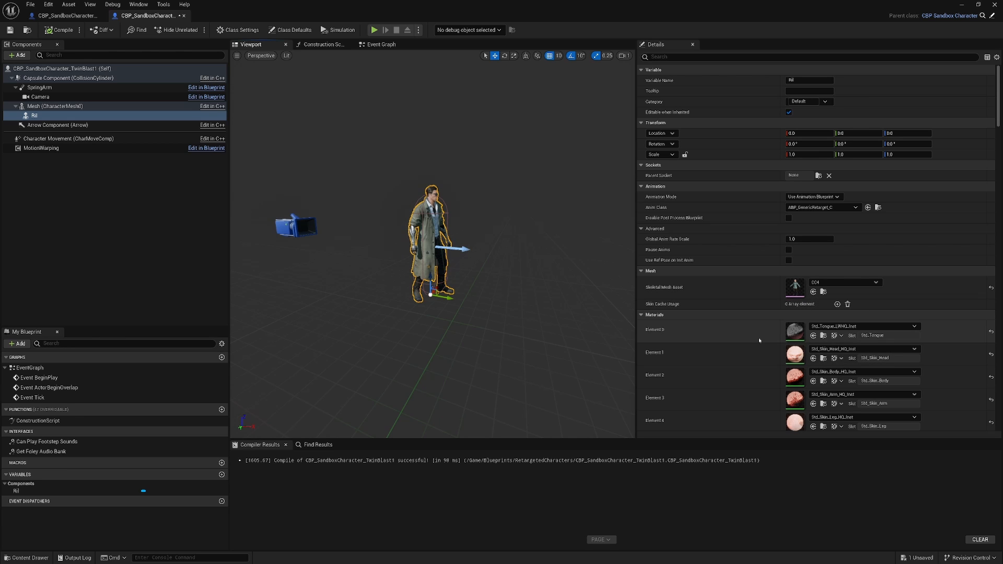
mouse_move(9, 30)
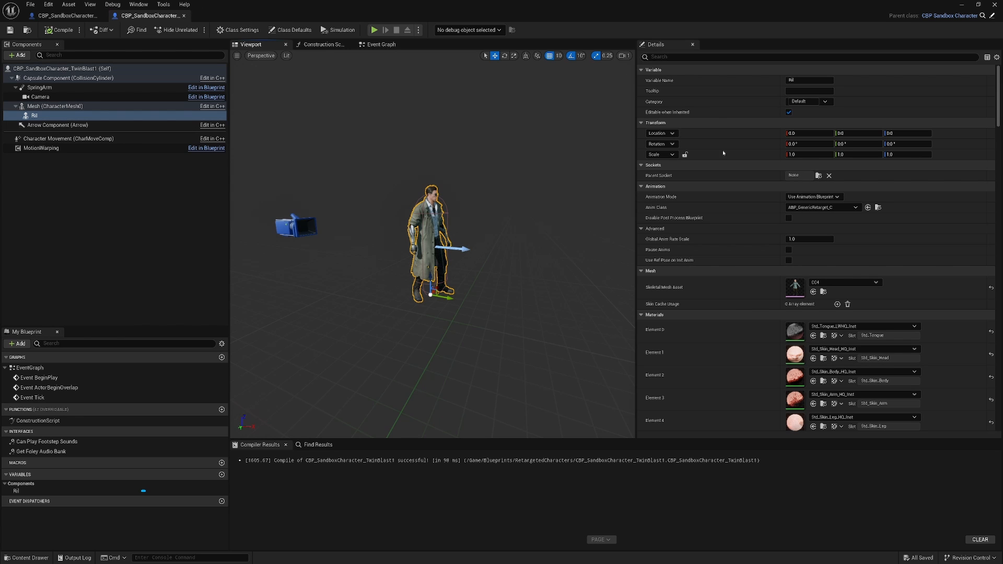
- Filter the mesh's Details by 'tag' to inspect its RTG_UEFN_to_TwinBlast component tag
click(812, 57)
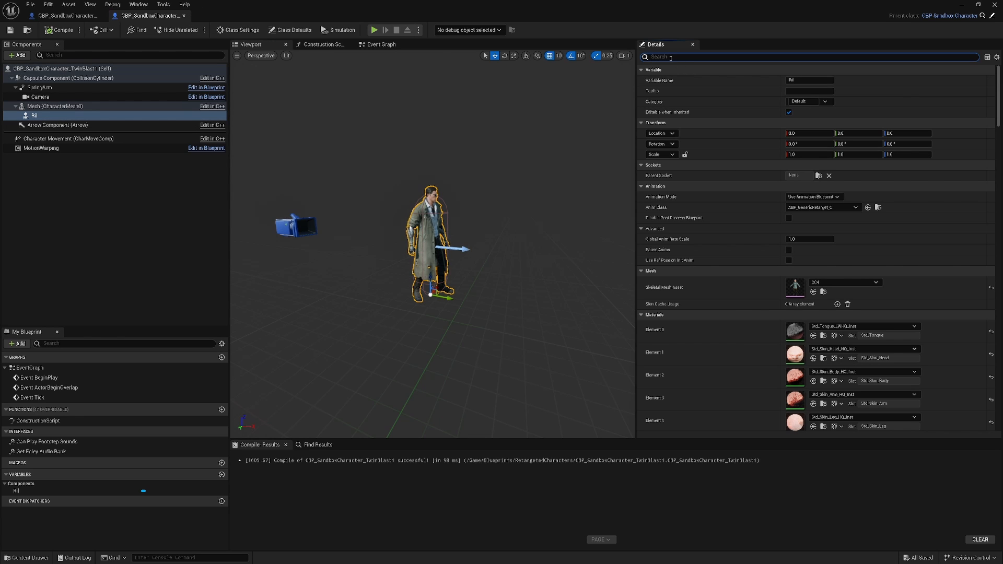
text(tag)
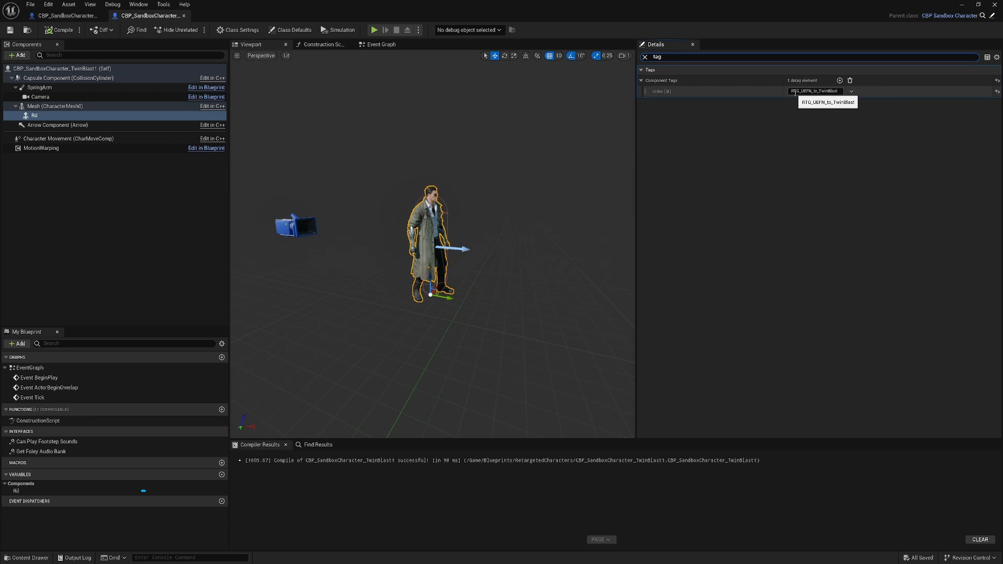
click(814, 91)
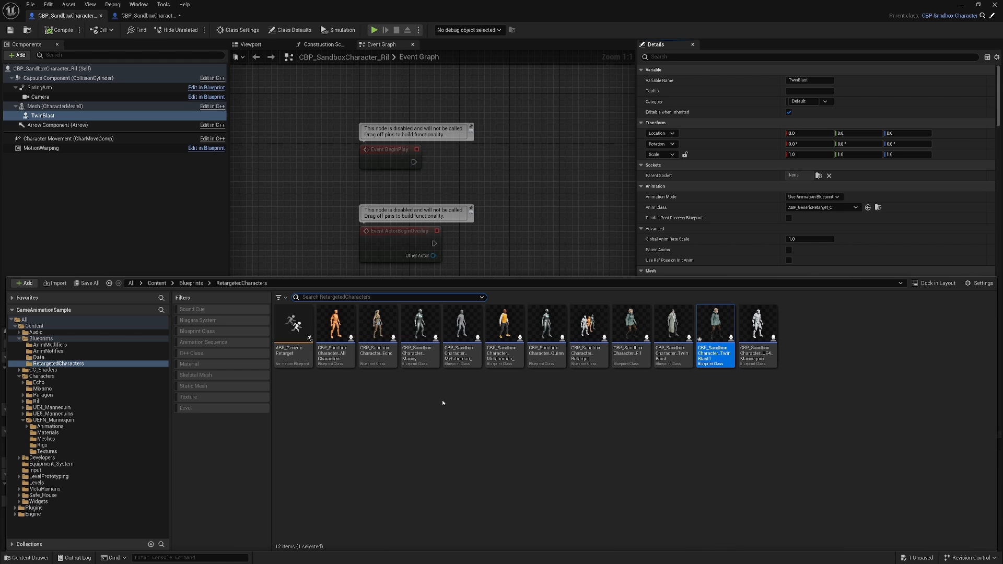
mouse_move(293, 326)
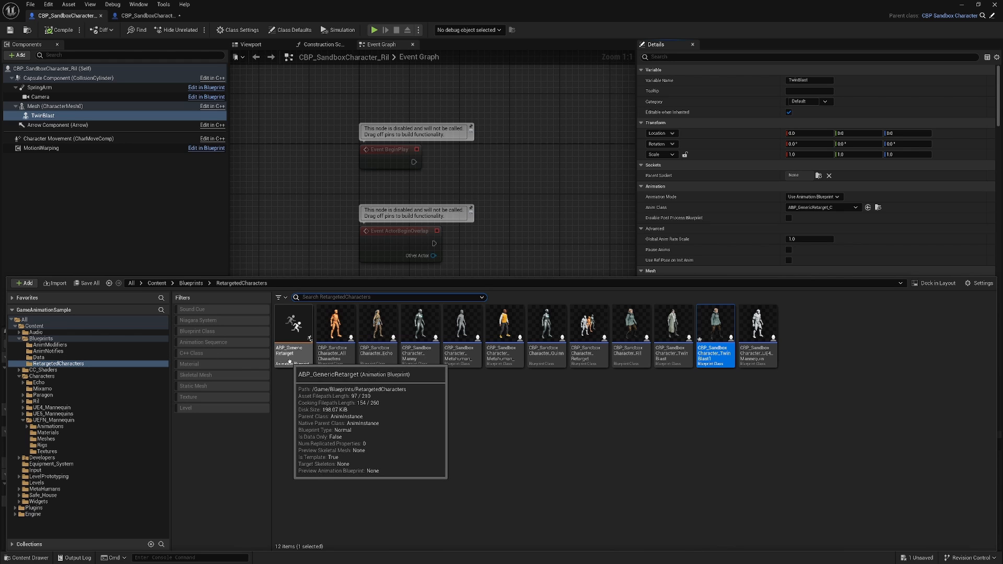
- Check ABP_GenericRetarget's IKRetargeter_Map CC4 key and retag the mesh RTG_UEFN_2_CC4
double_click(294, 326)
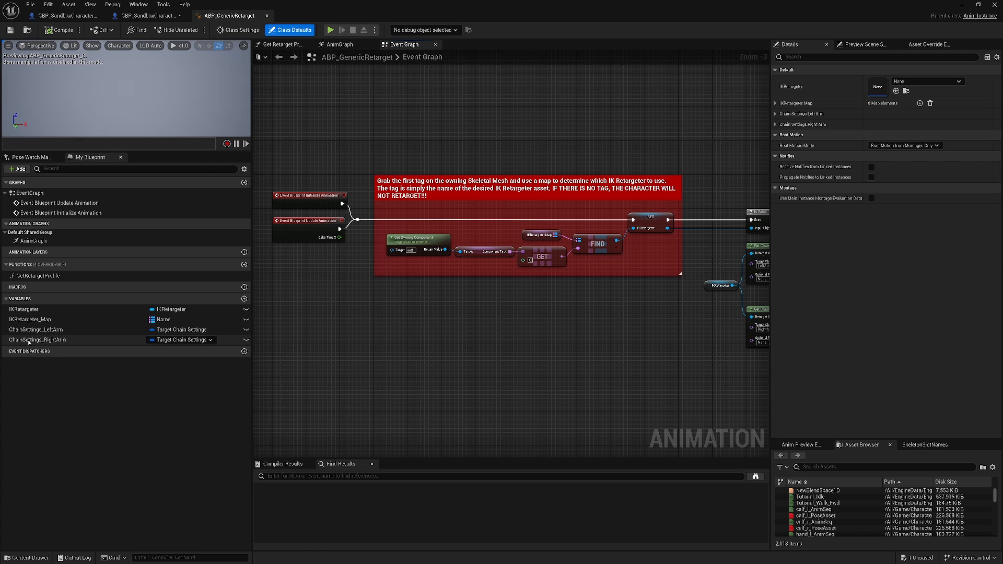
click(30, 319)
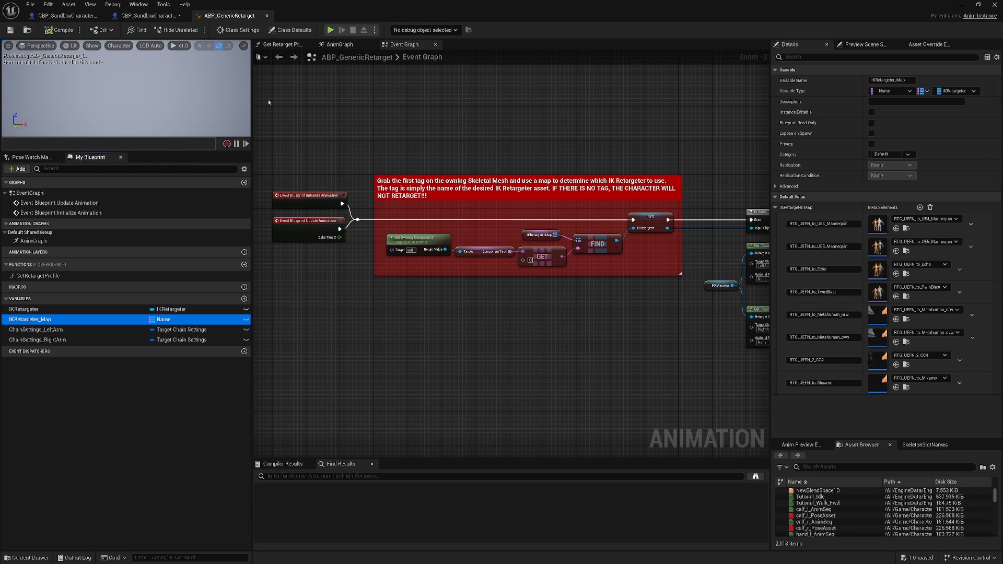
click(66, 15)
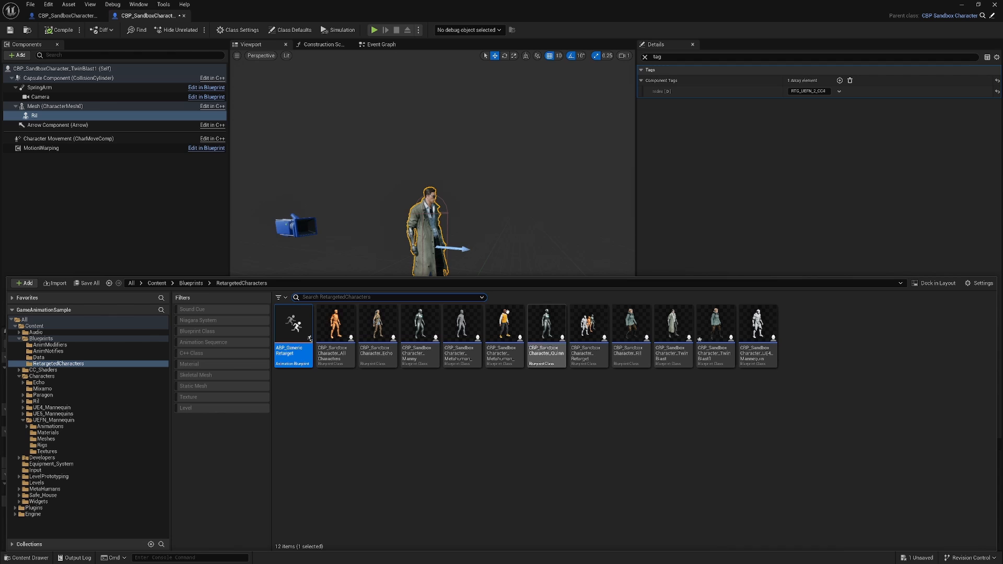
mouse_move(150, 16)
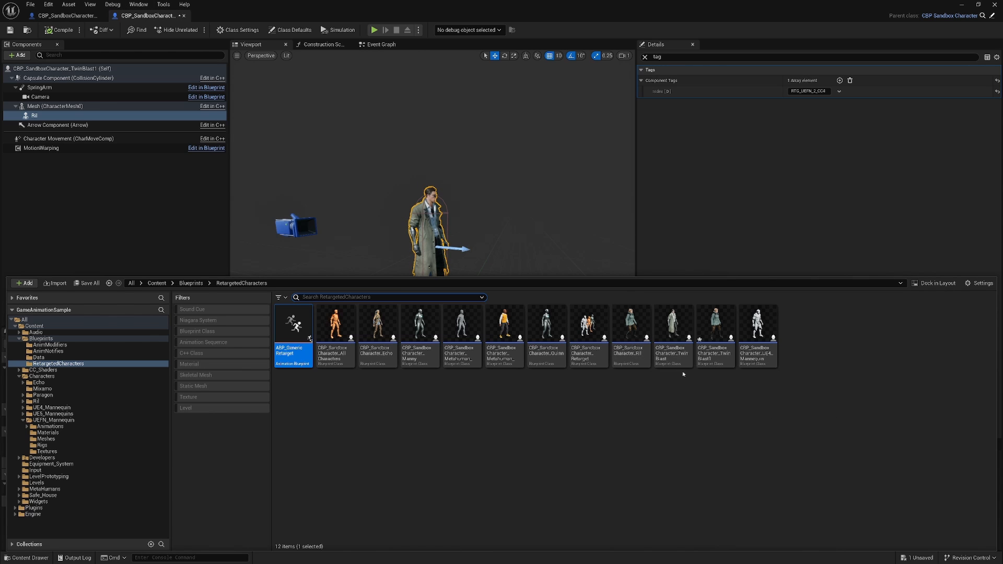
mouse_move(714, 336)
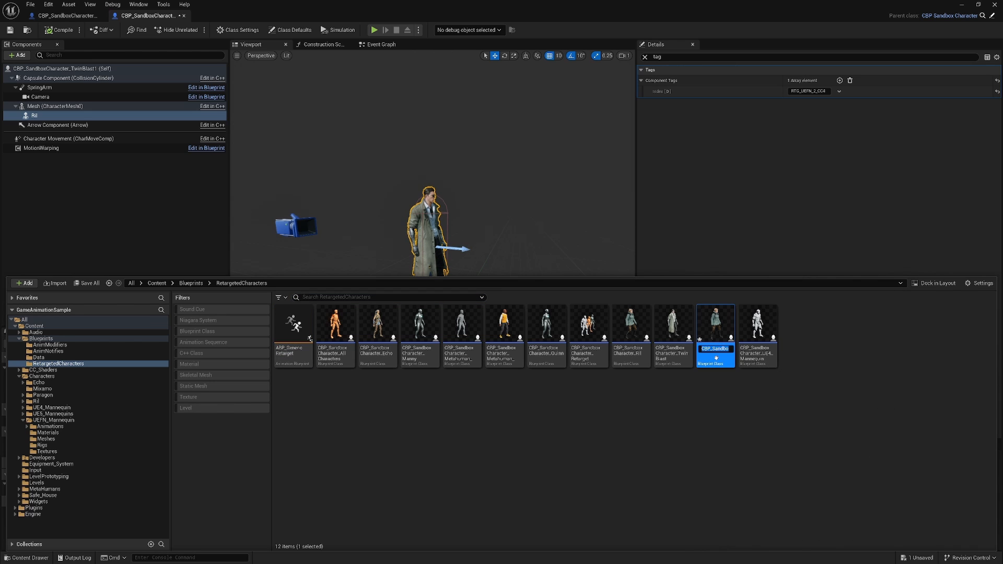
- Rename TwinBlast1 to CBP_SandboxCharacter_Rll_Demo and close the blueprint editor
double_click(715, 348)
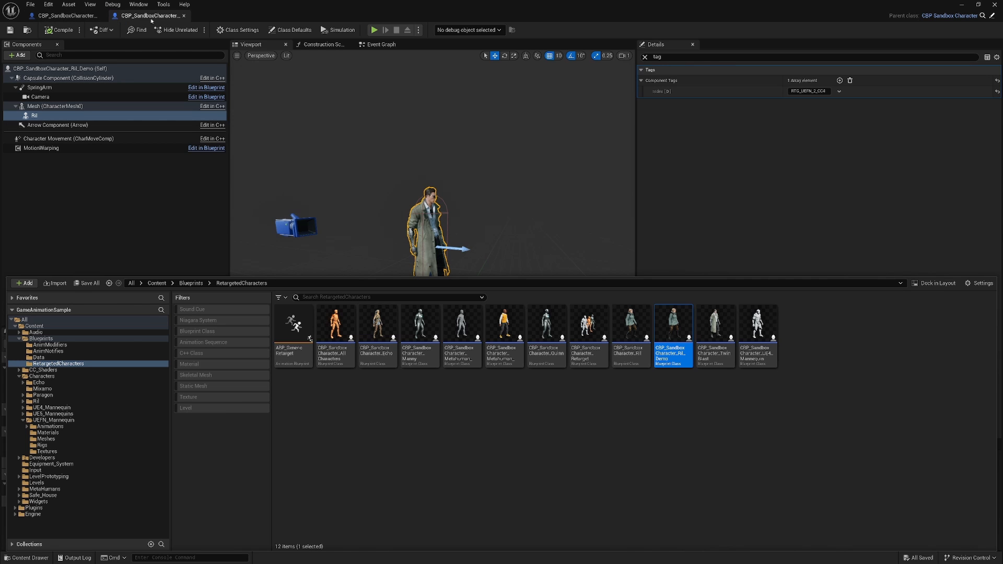
click(152, 15)
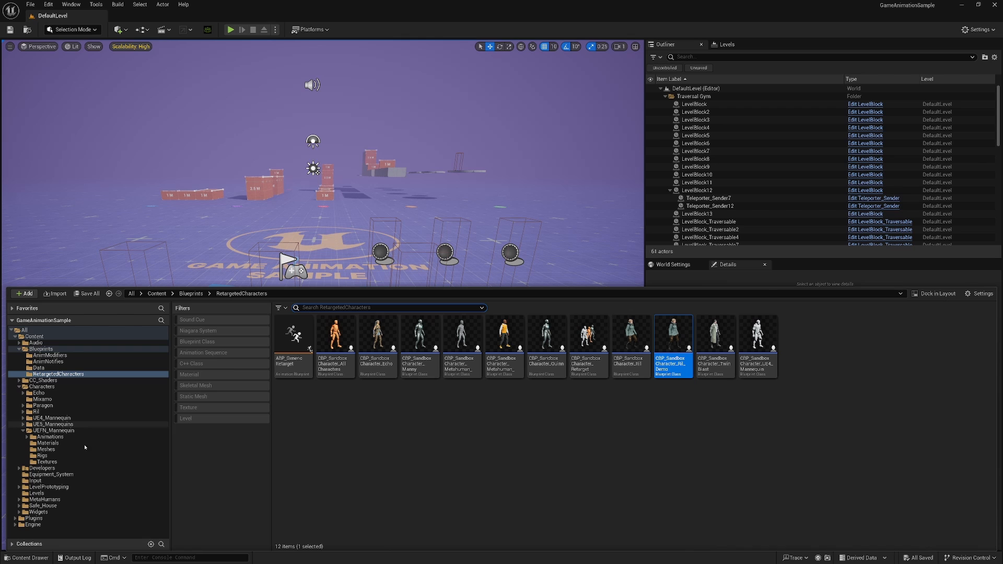
mouse_move(41, 513)
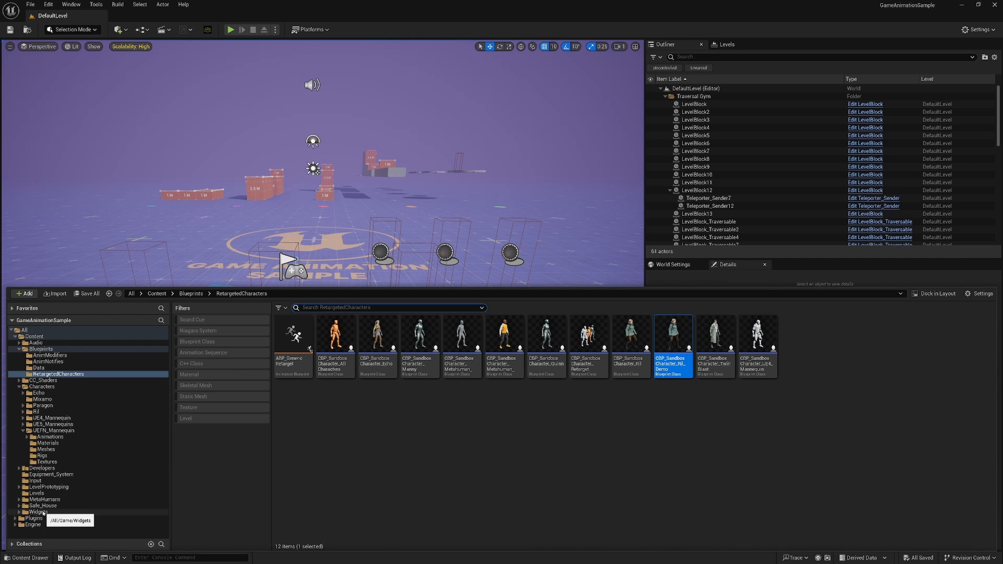
- Open GameAnimationWidget from the Widgets folder in the Content Browser
click(38, 511)
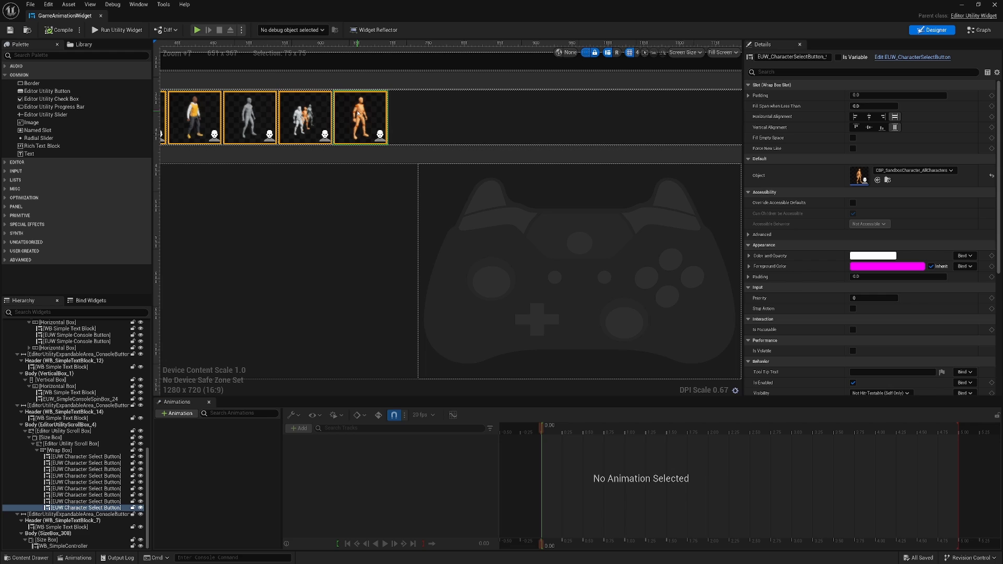
- Duplicate the last character button and set its Object to CBP_SandboxCharacter_Rll_Demo
right_click(358, 117)
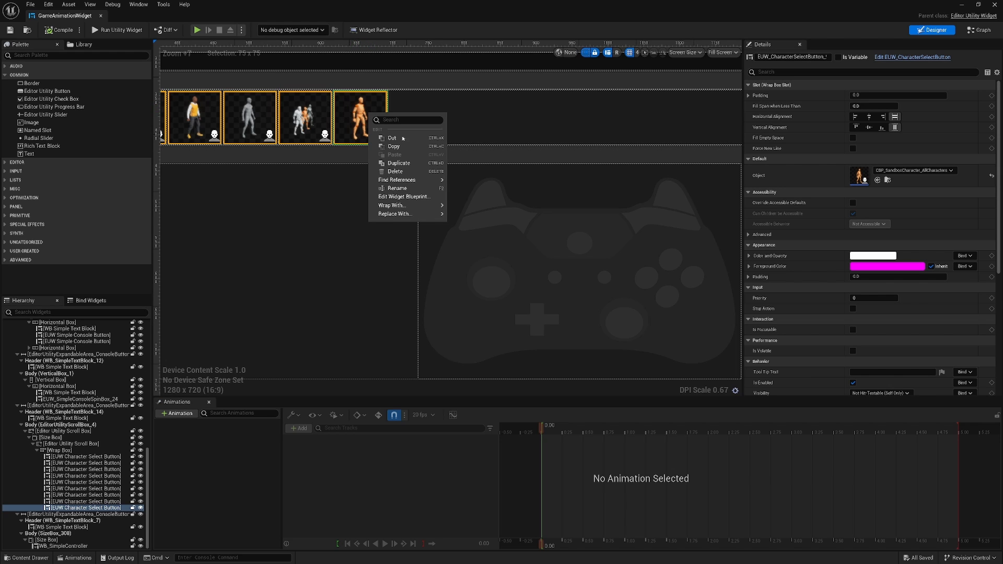
click(398, 163)
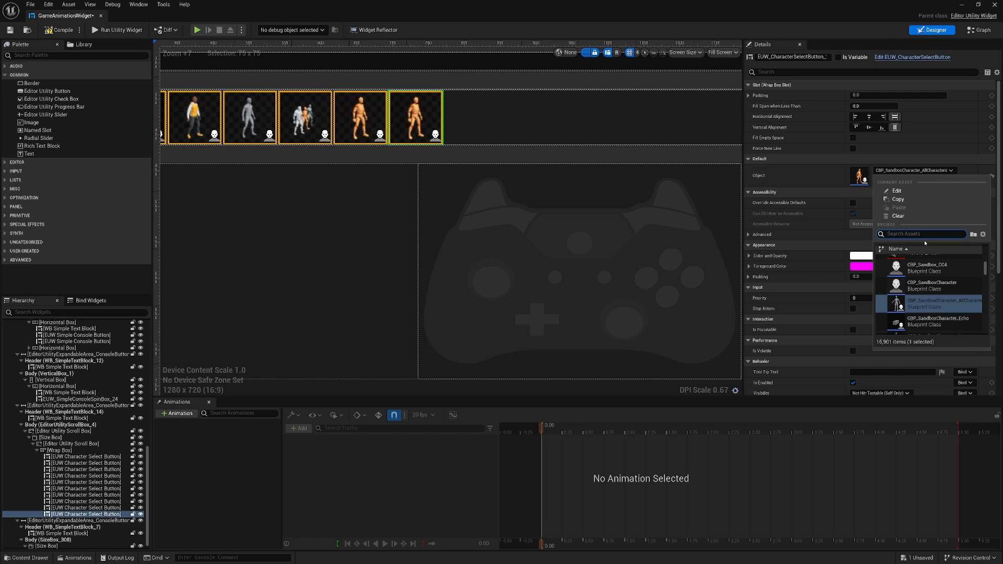
text(demo)
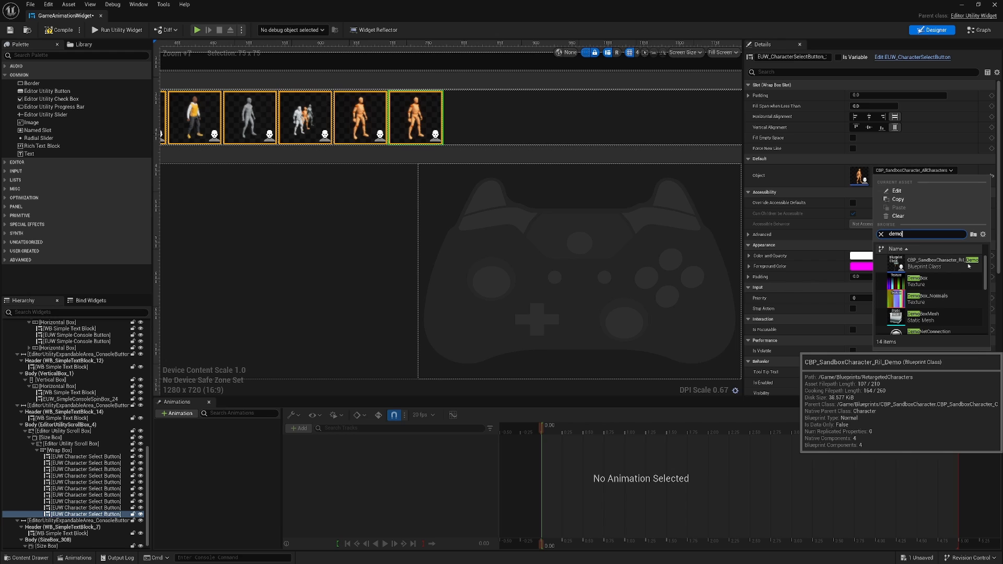
click(941, 262)
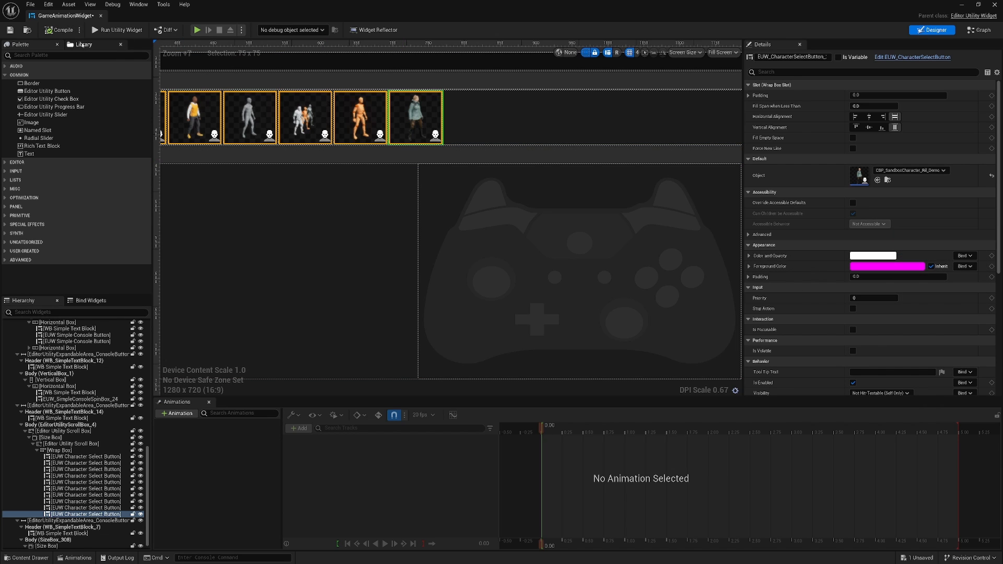
mouse_move(100, 15)
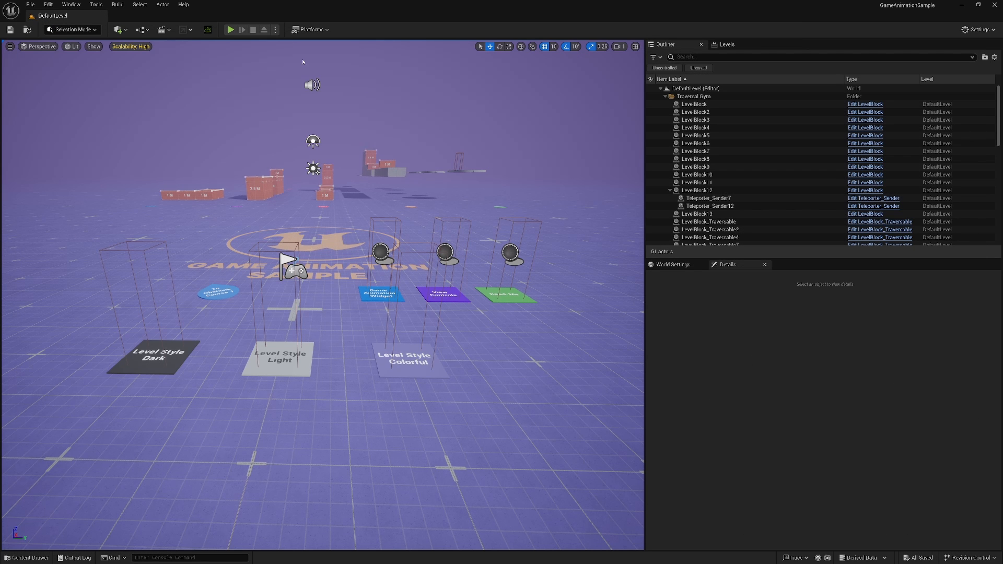
mouse_move(230, 29)
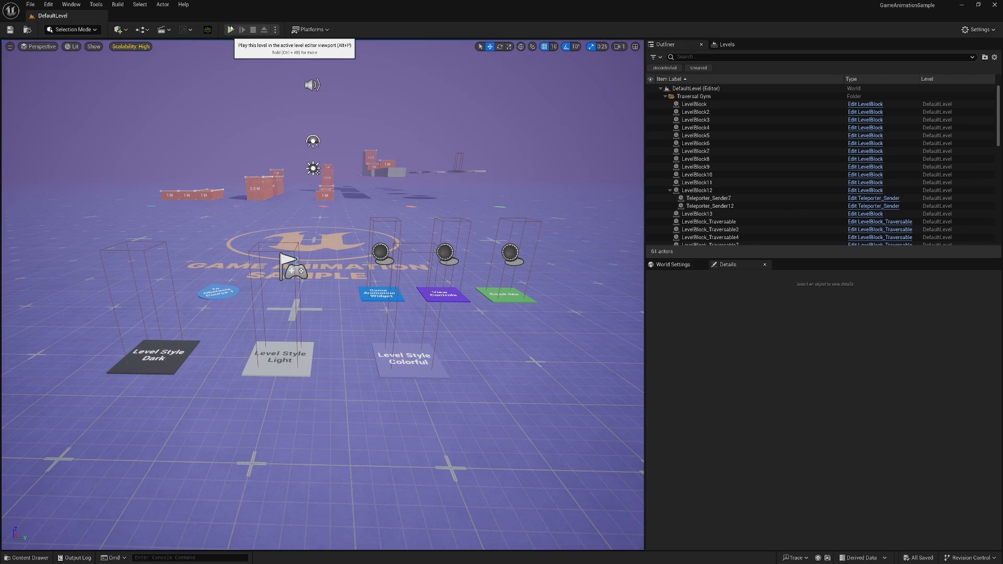
- Start Play In Editor and pick the Rll_Demo character override to swap in CC4
click(230, 29)
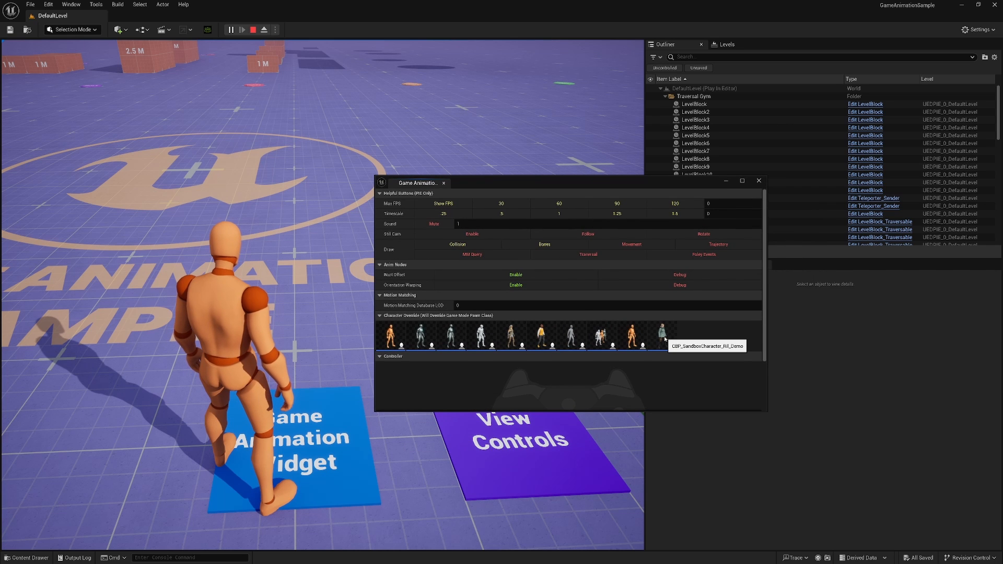
click(662, 336)
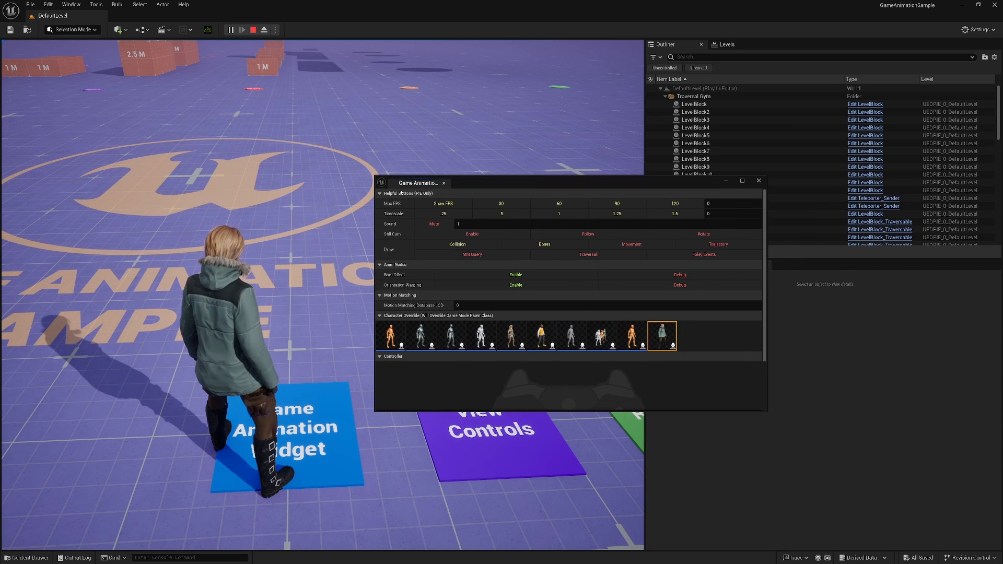